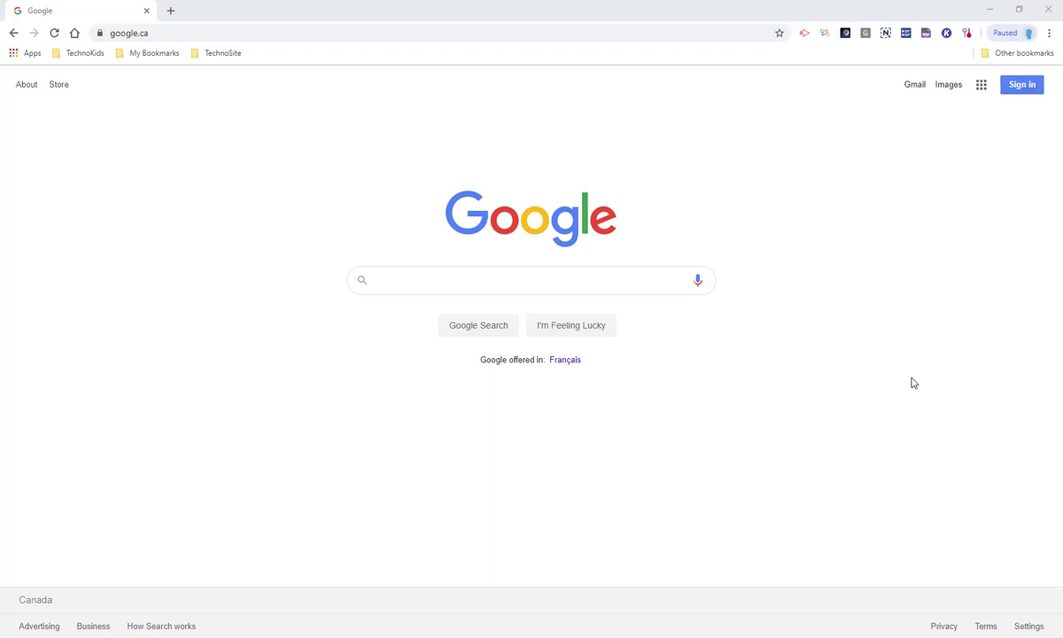
- Go to classroom.google.com and choose Sign in to Google Classroom
left_click(128, 33)
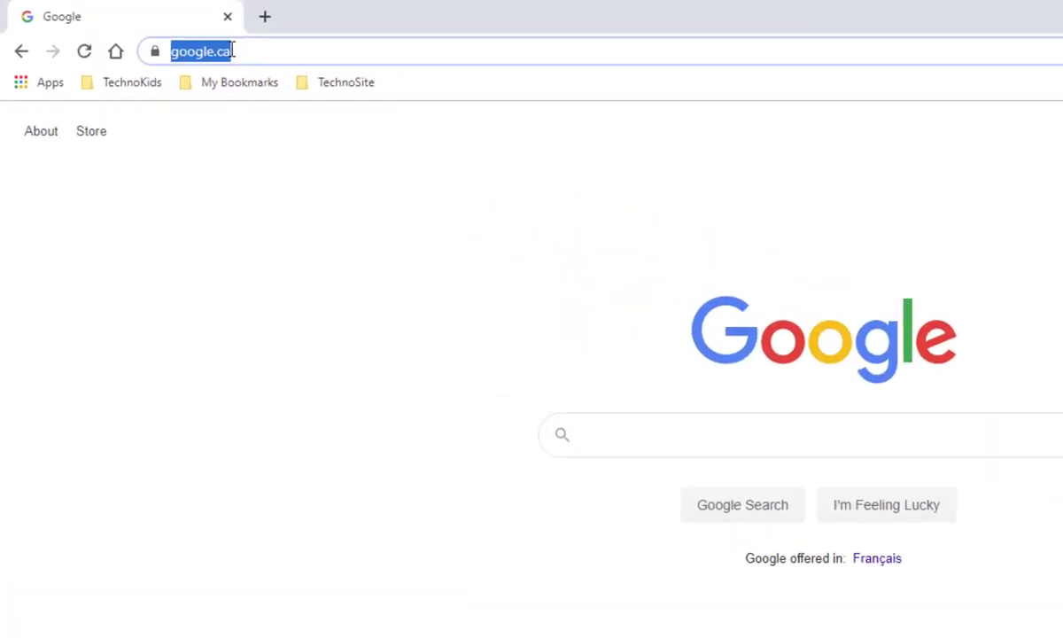
type("https://classroom.google.com/")
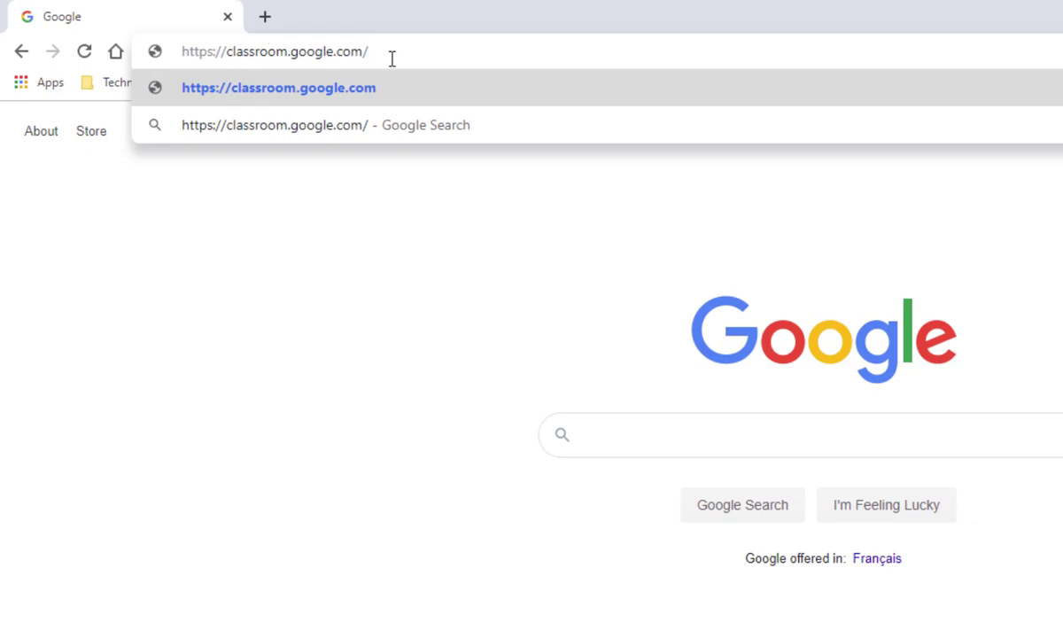
left_click(279, 87)
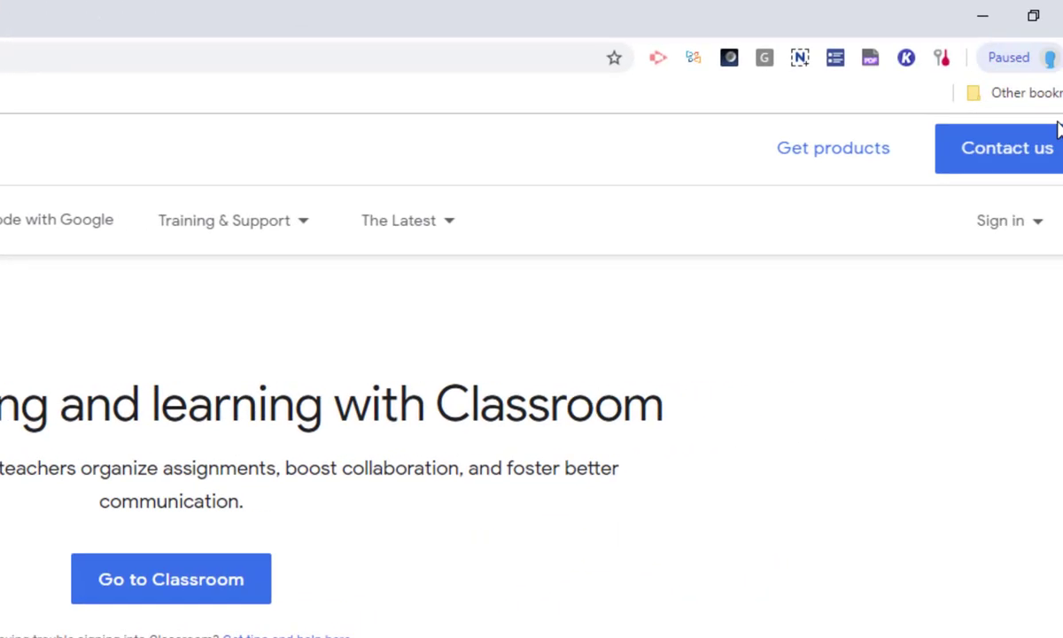
left_click(999, 219)
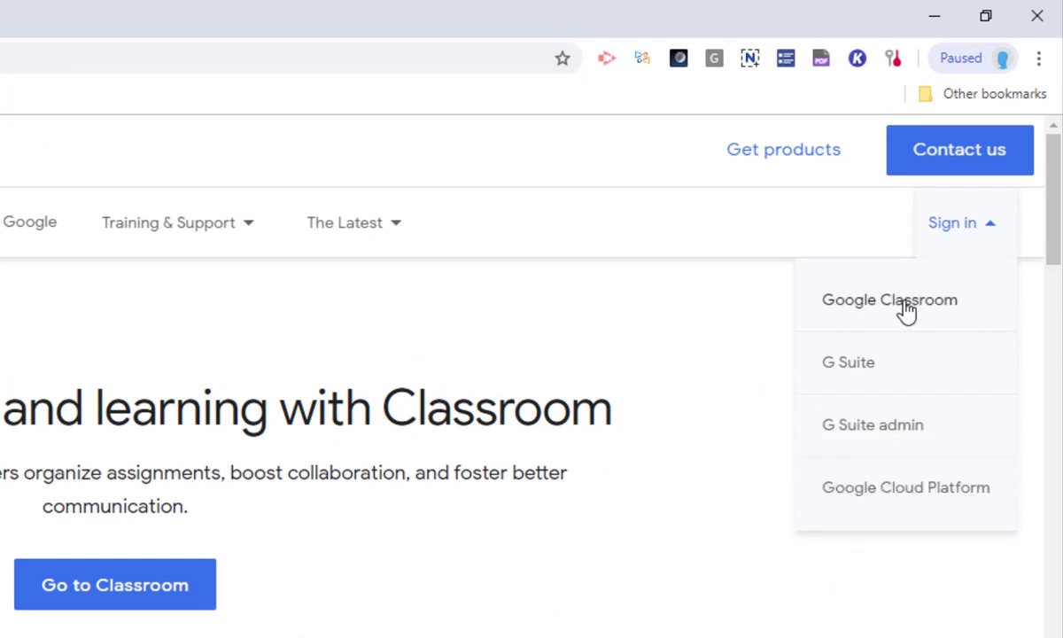
left_click(889, 299)
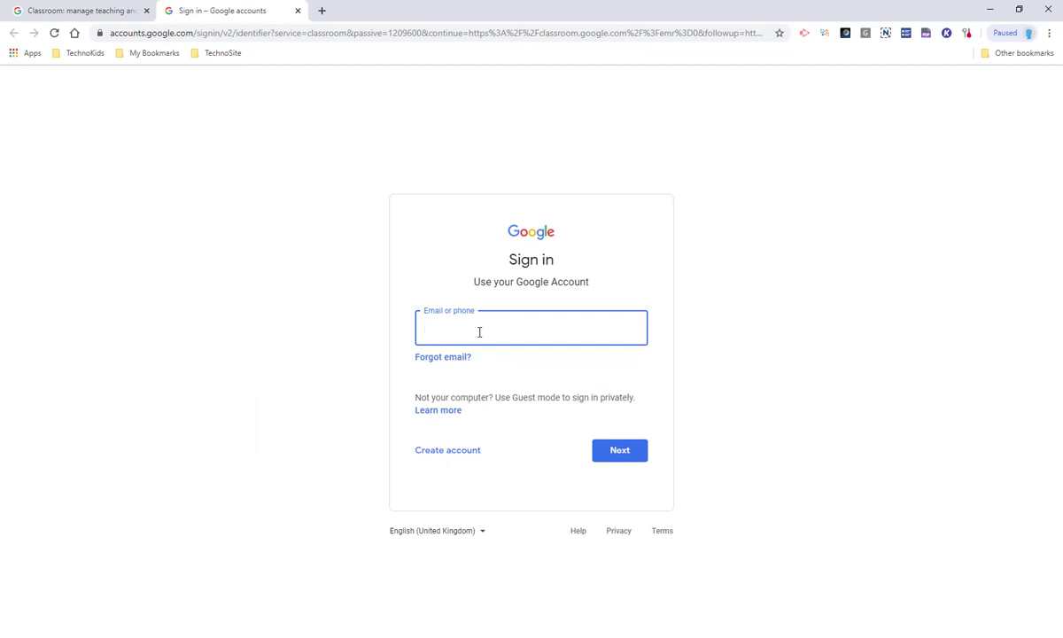
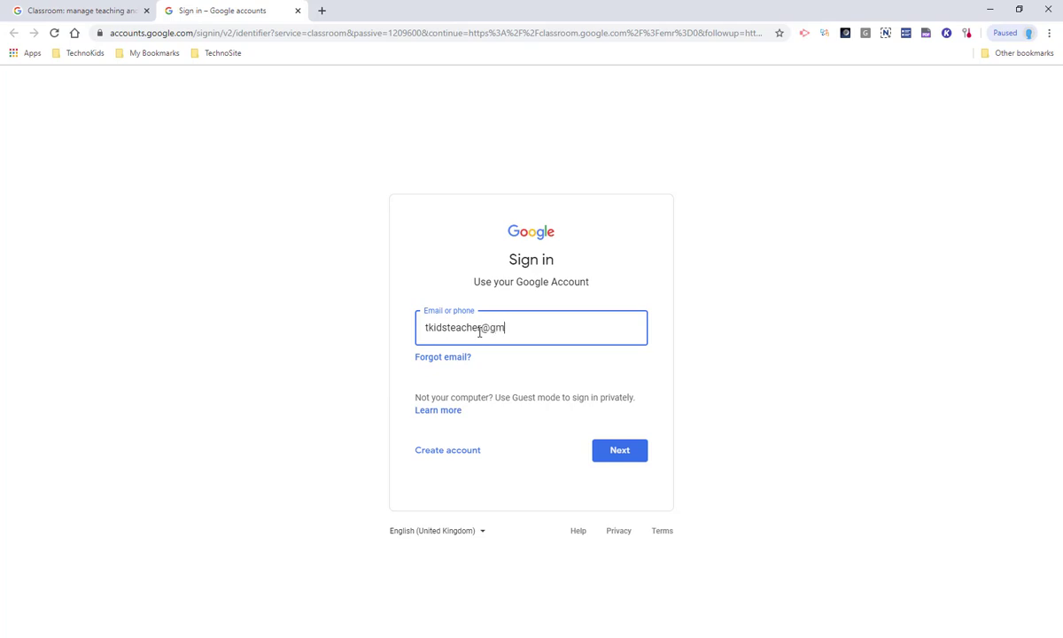
- Sign in with the tkidsteacher account email and its password
left_click(620, 450)
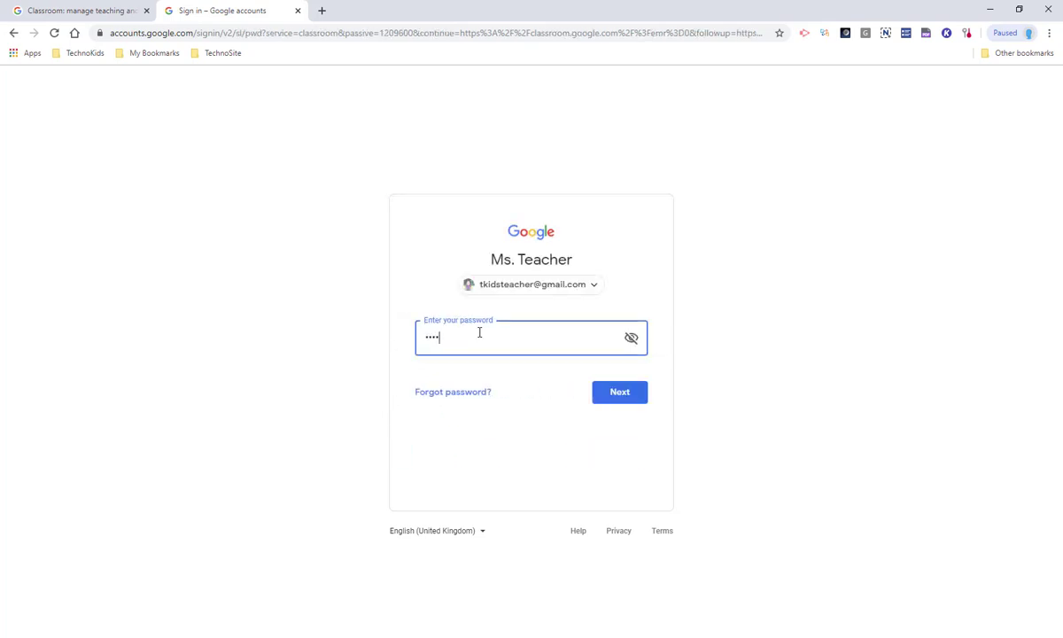
type("password")
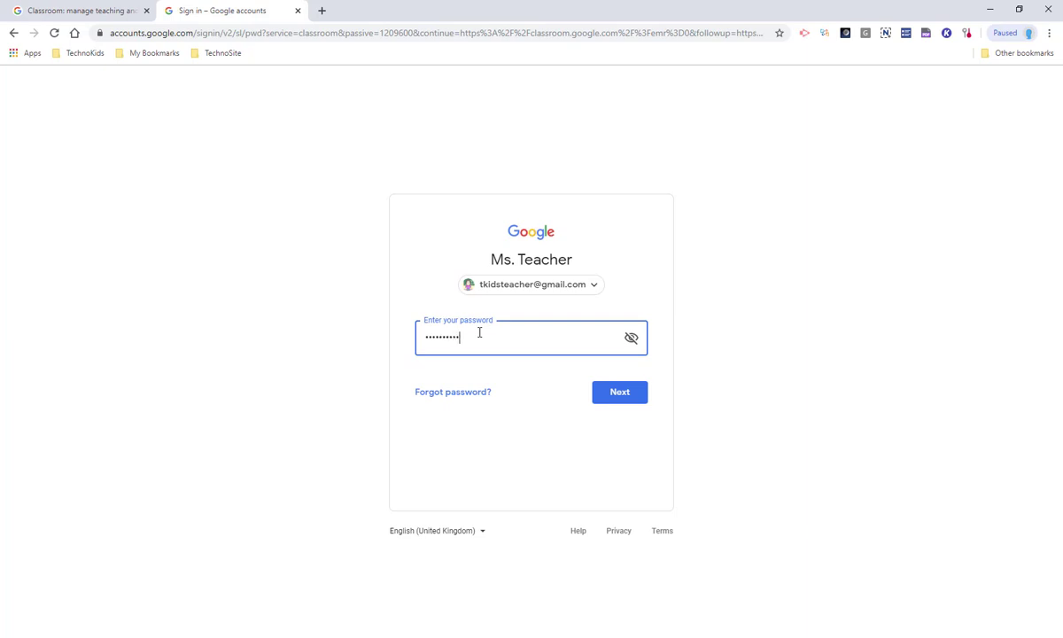
left_click(620, 391)
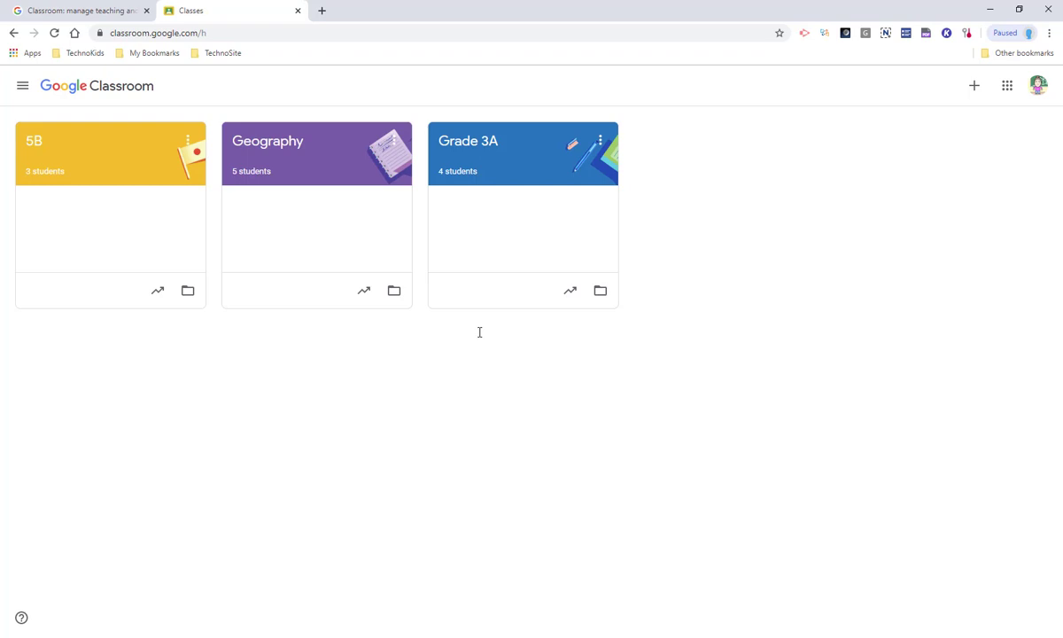
mouse_move(990, 102)
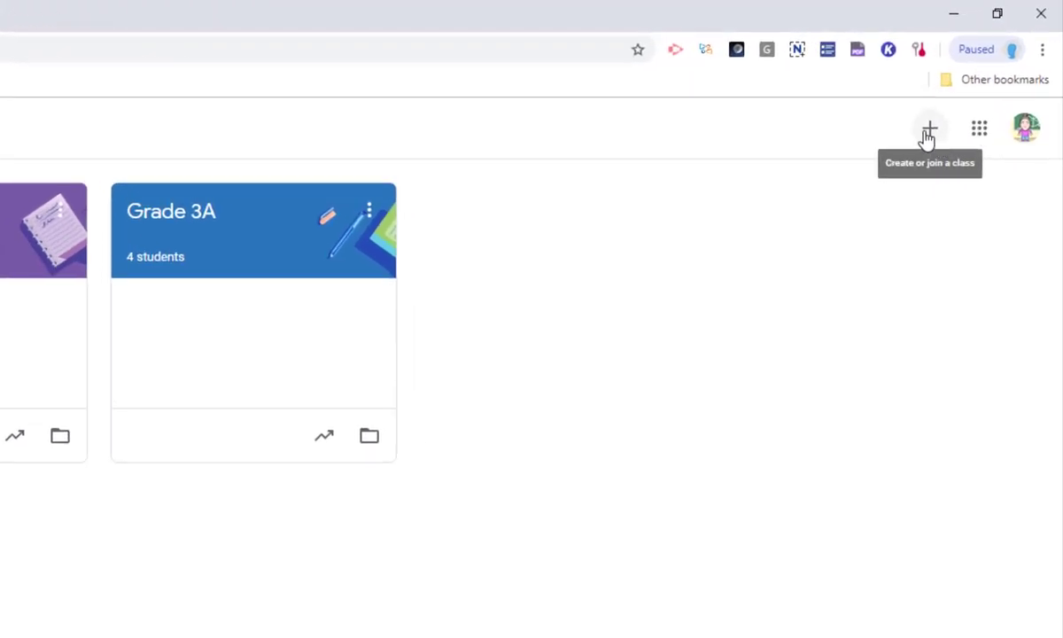
- Start a new class from the + menu and accept the school-use notice
left_click(929, 128)
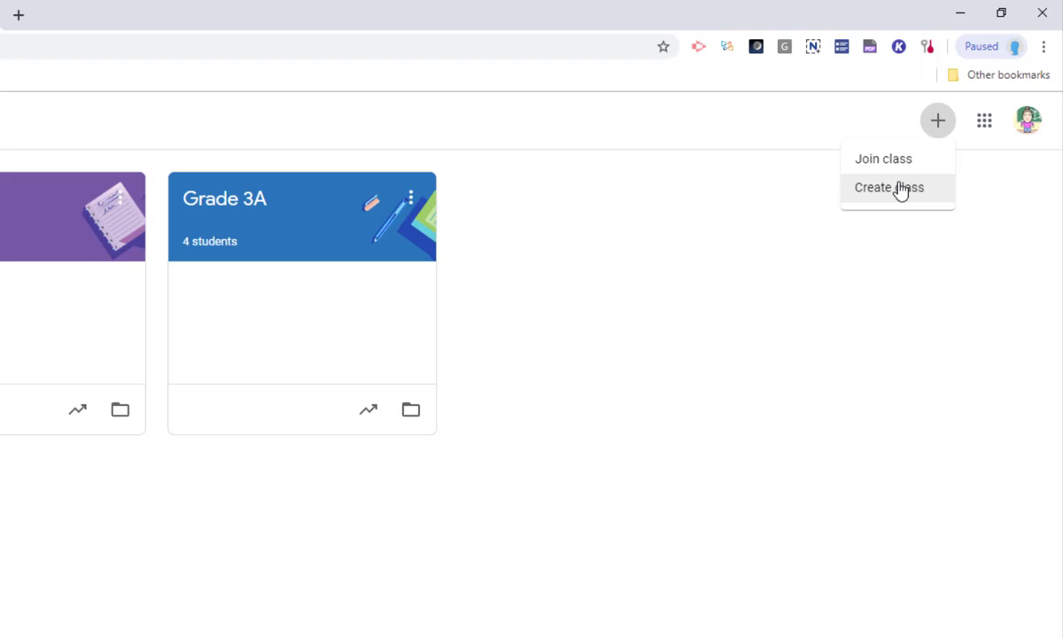
left_click(888, 187)
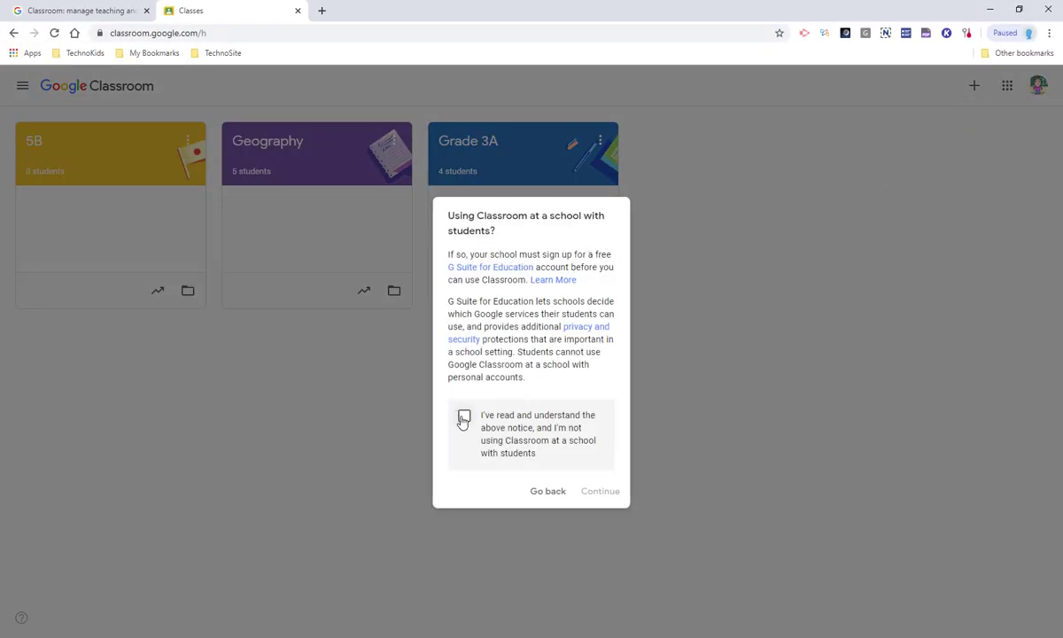
left_click(464, 415)
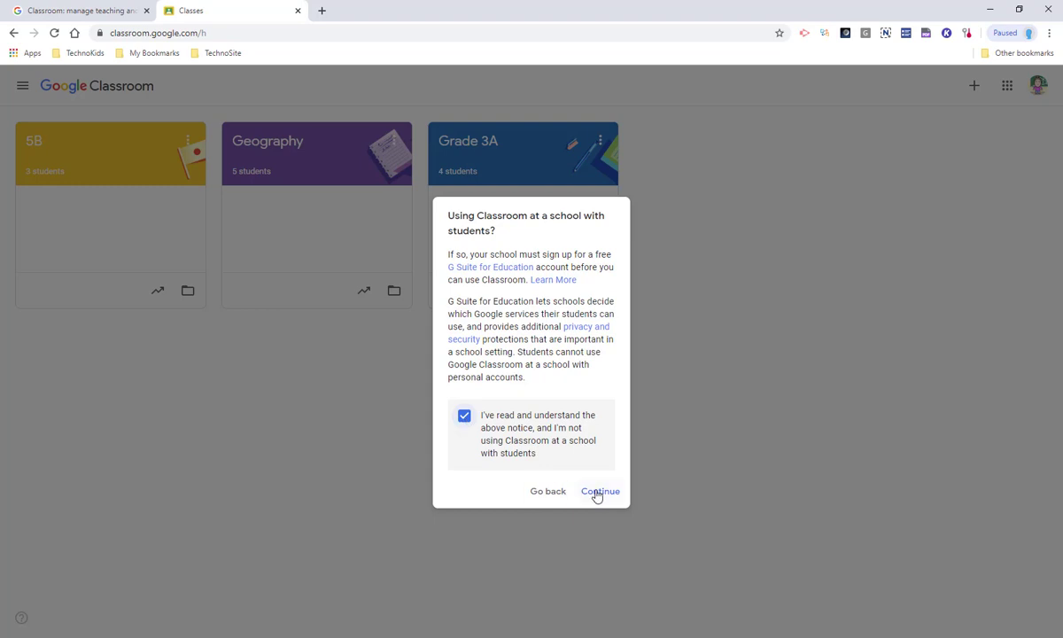
left_click(600, 491)
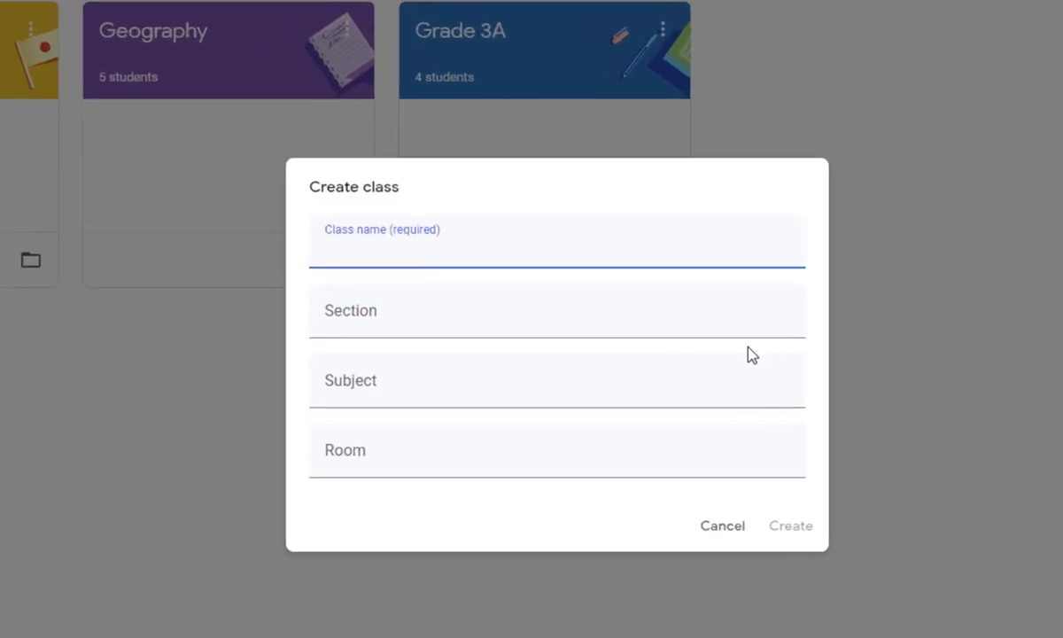
- Create the class named STEM with subject TechnoKids and room 'Room 32'
type("STE")
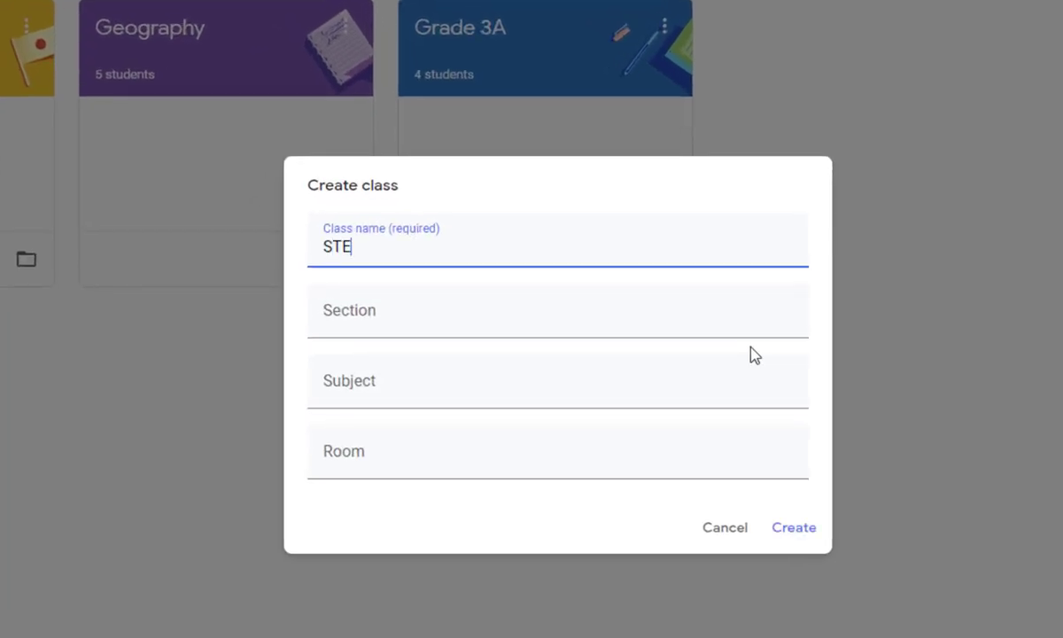
type("M")
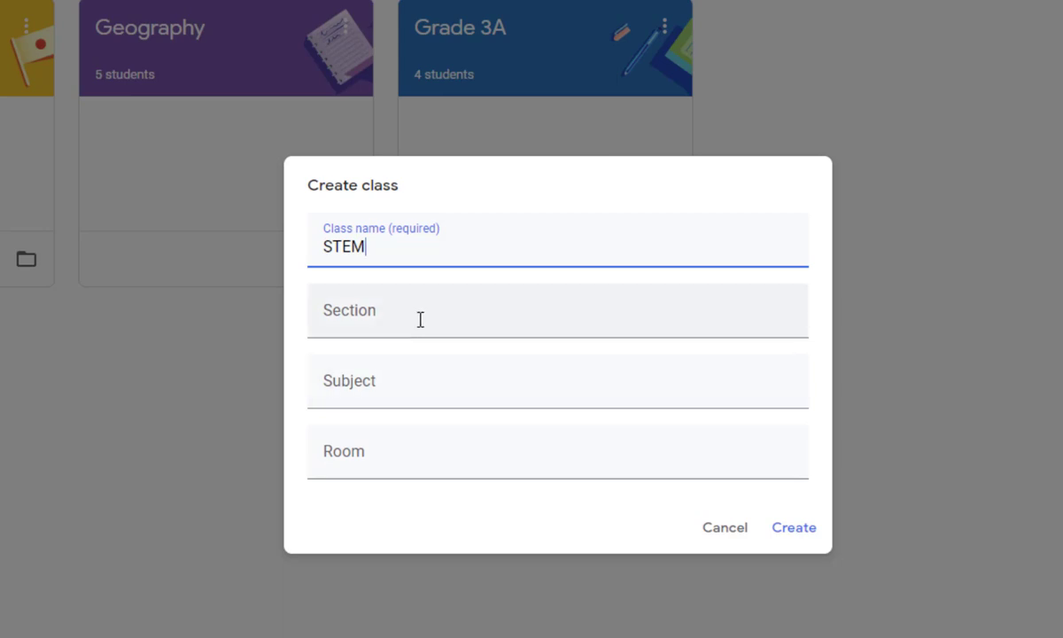
left_click(558, 310)
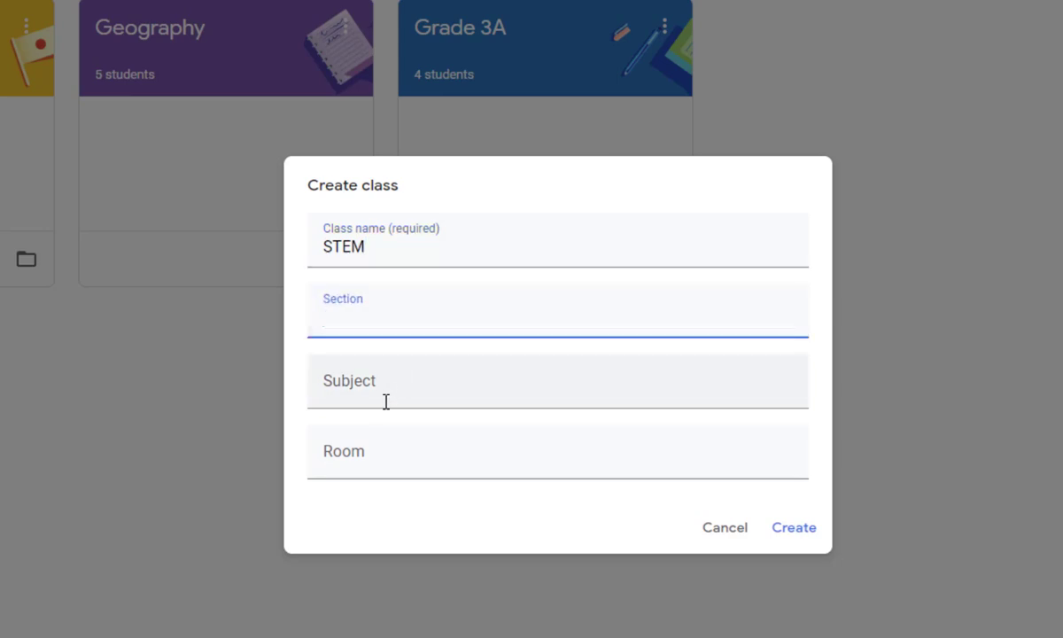
type("T")
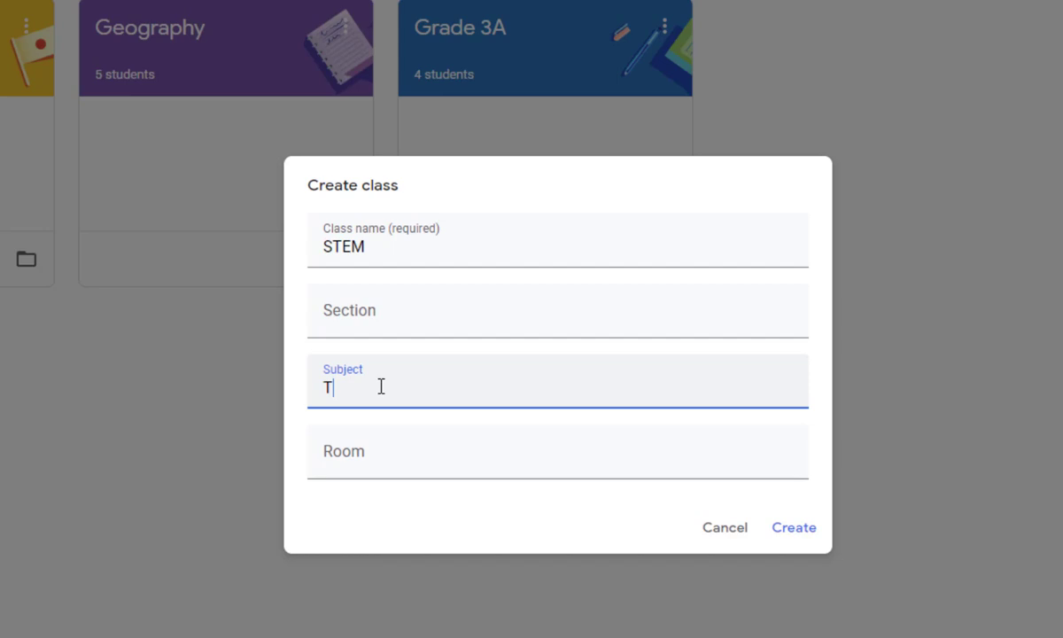
type("echnoKids")
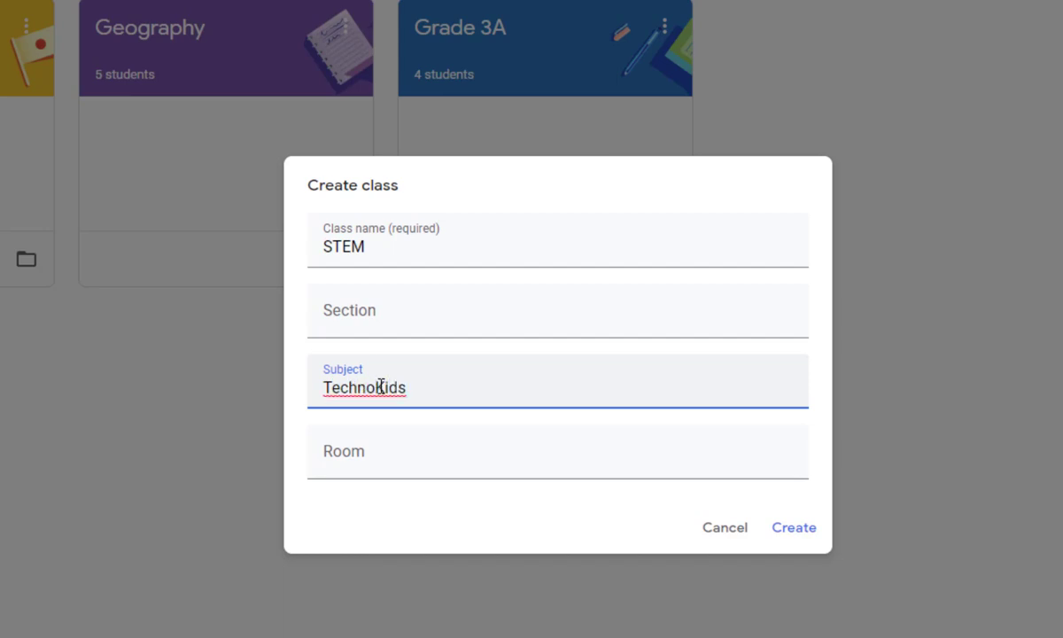
left_click(558, 451)
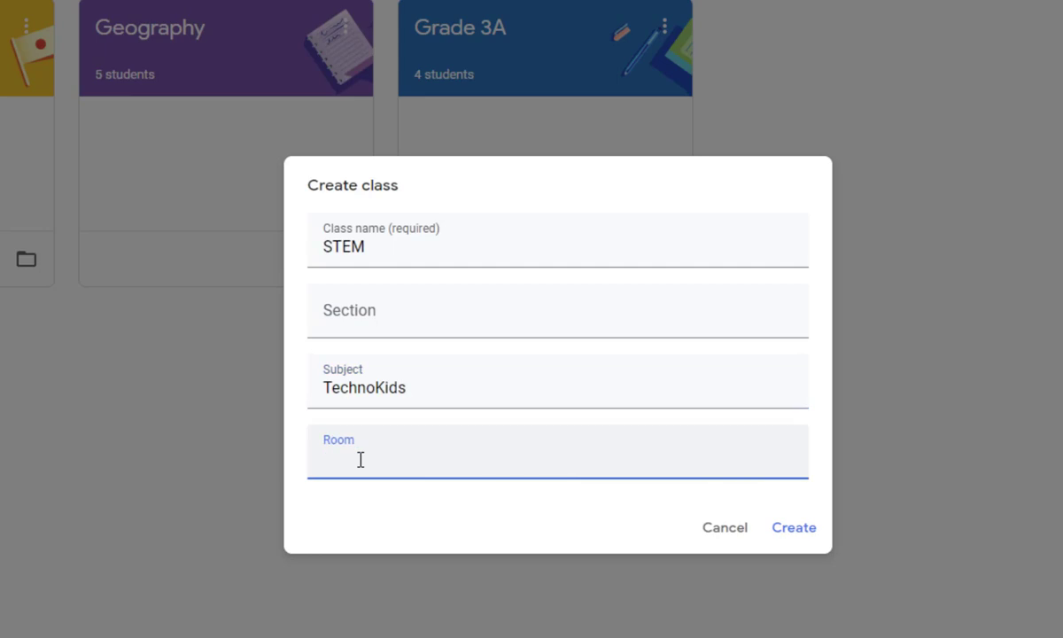
type("Room")
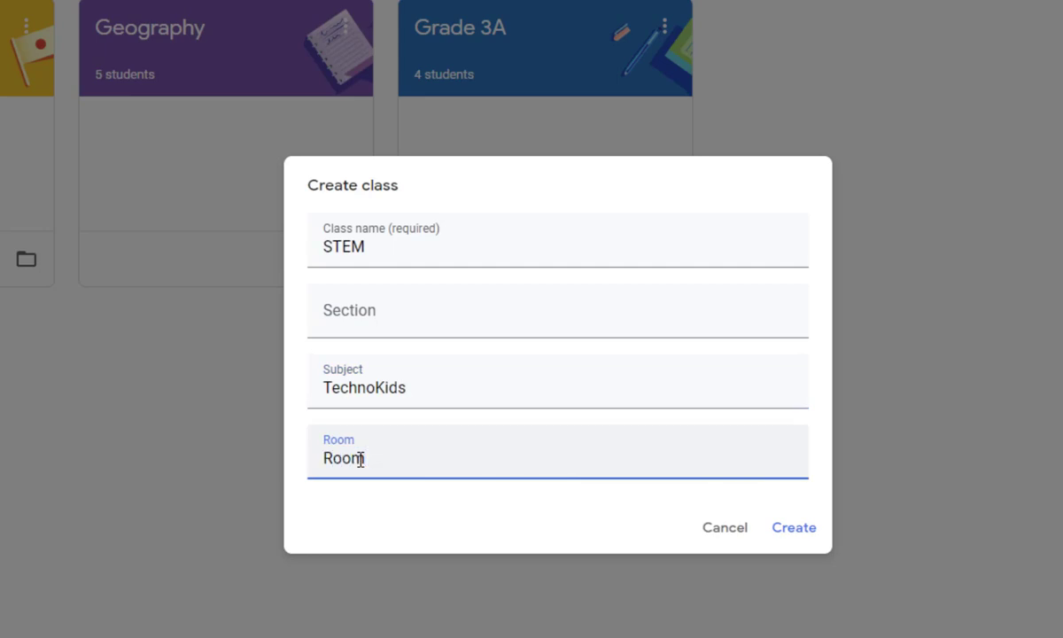
type("32")
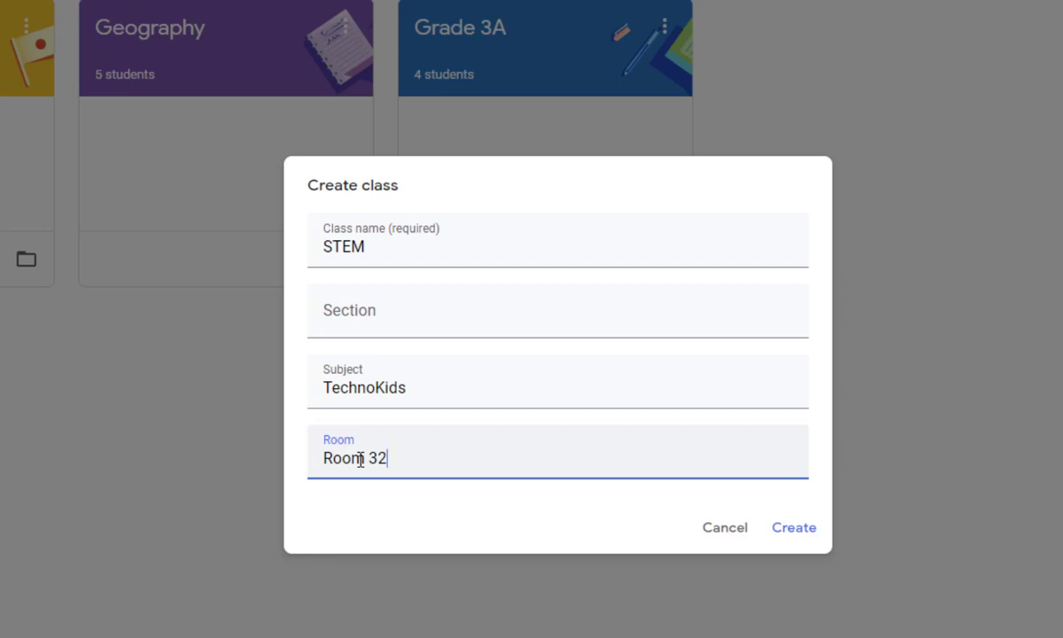
mouse_move(740, 514)
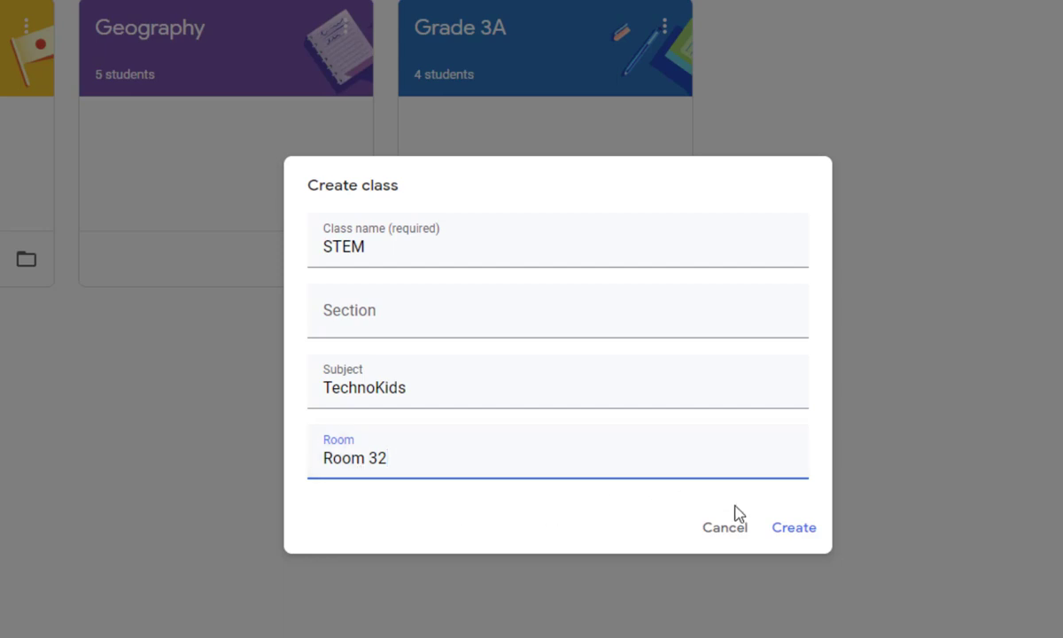
left_click(792, 527)
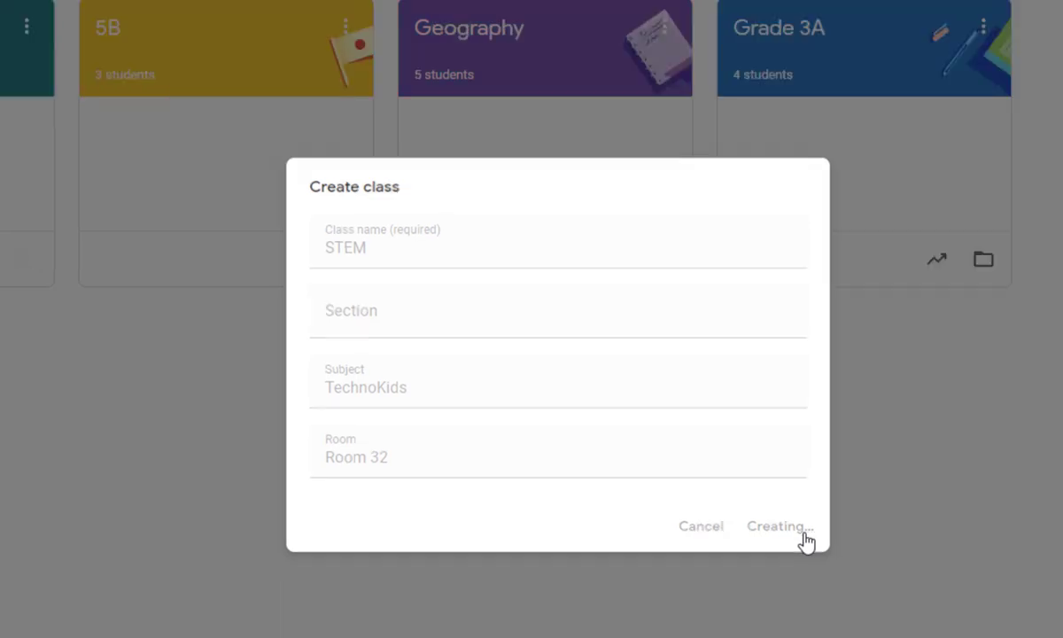
left_click(776, 525)
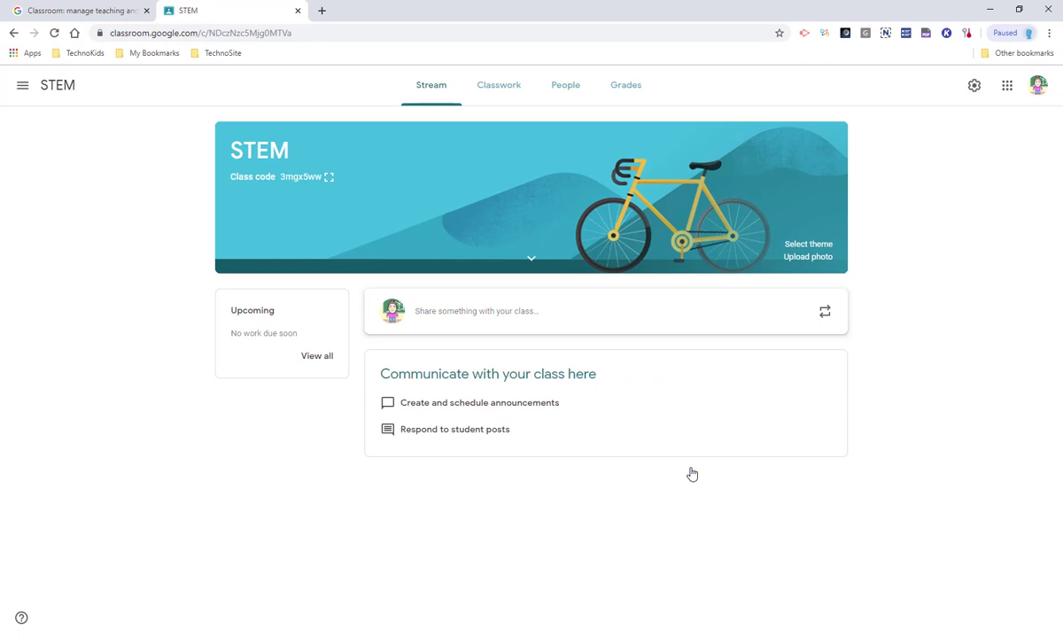
mouse_move(431, 89)
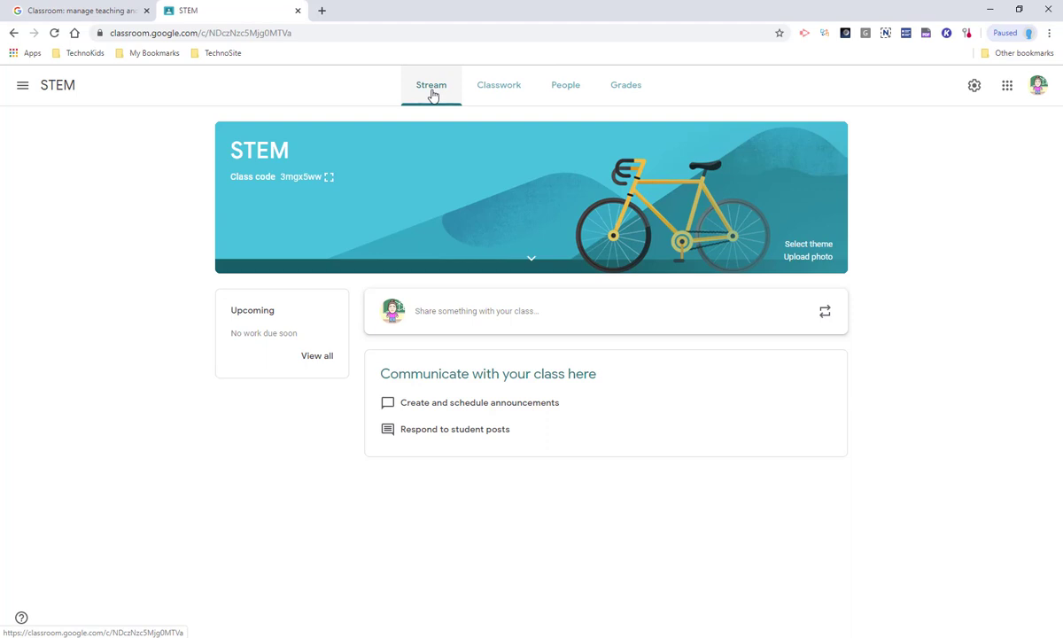
mouse_move(427, 522)
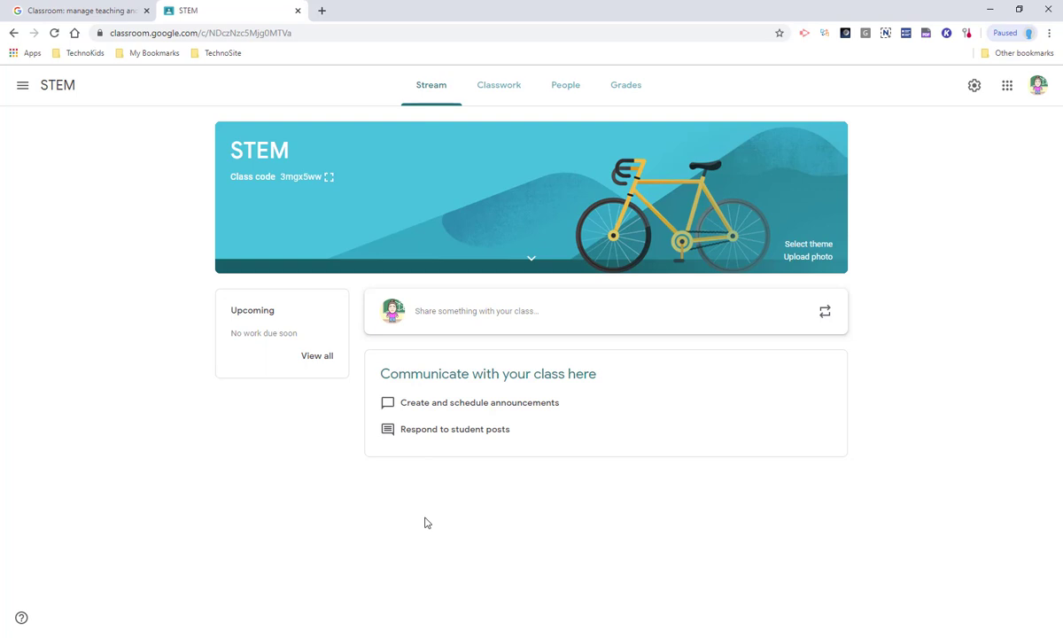
mouse_move(277, 309)
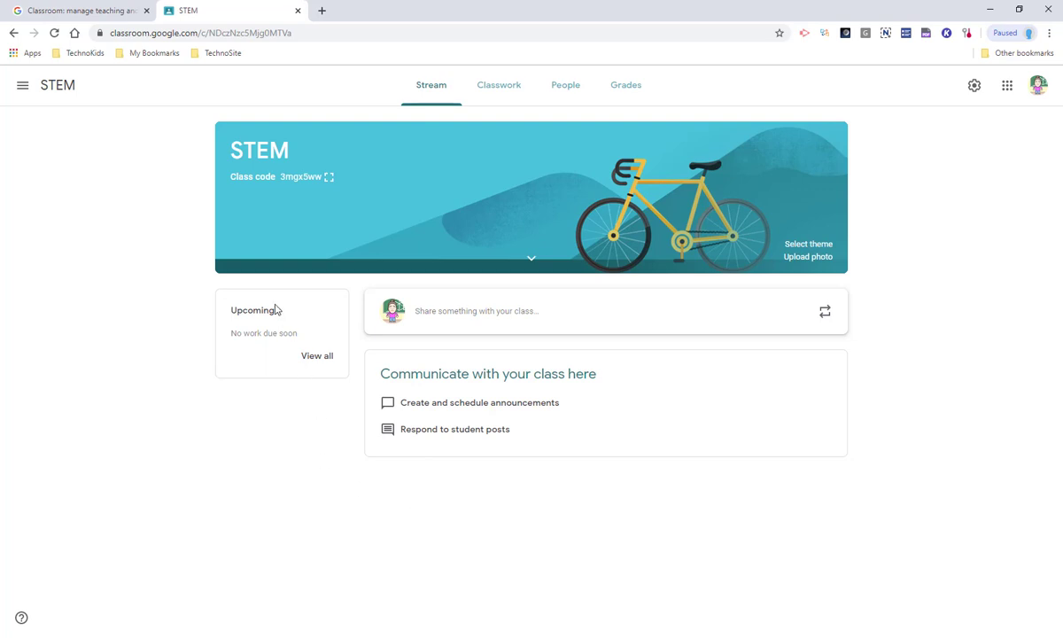
mouse_move(265, 452)
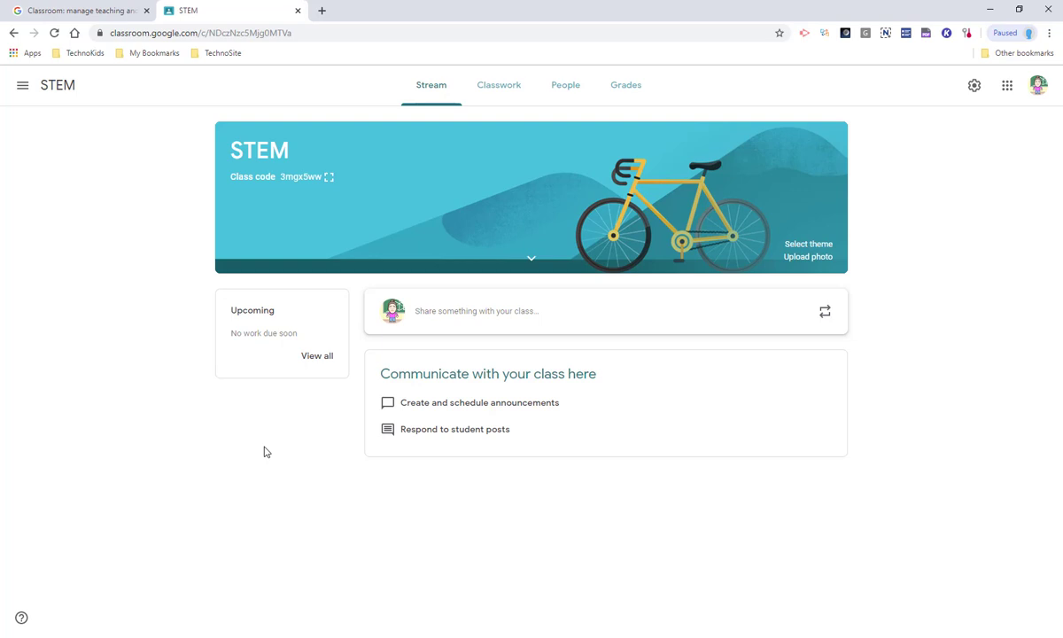
mouse_move(432, 321)
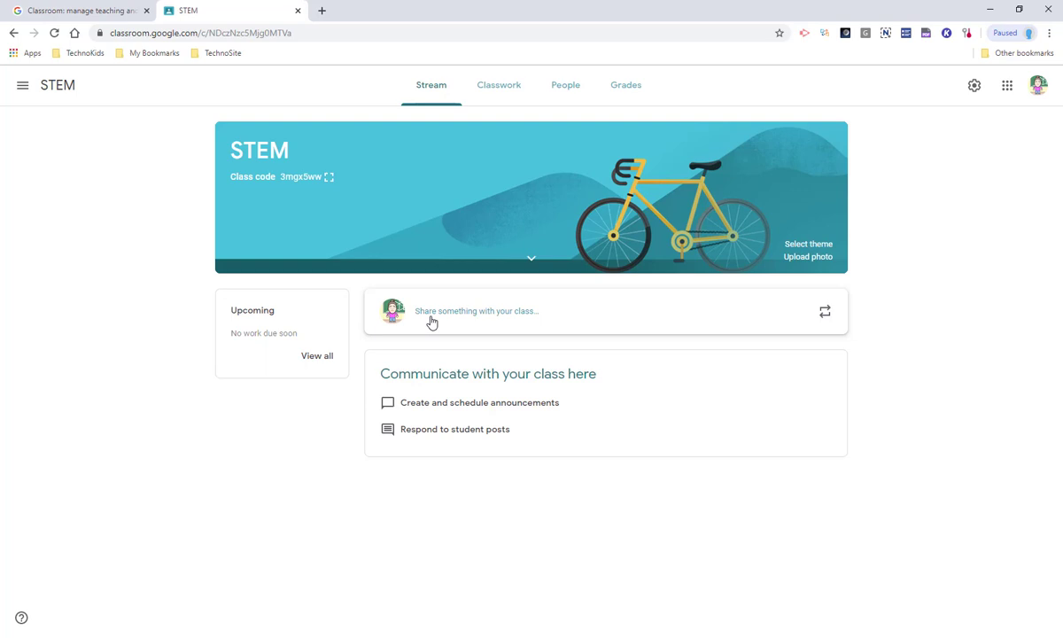
mouse_move(452, 321)
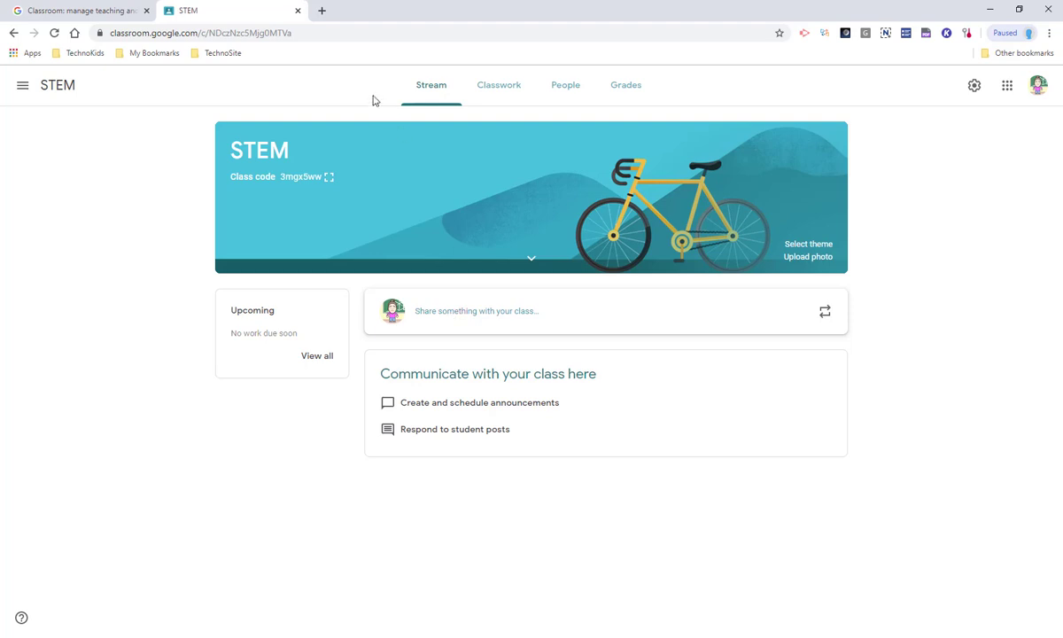
mouse_move(280, 150)
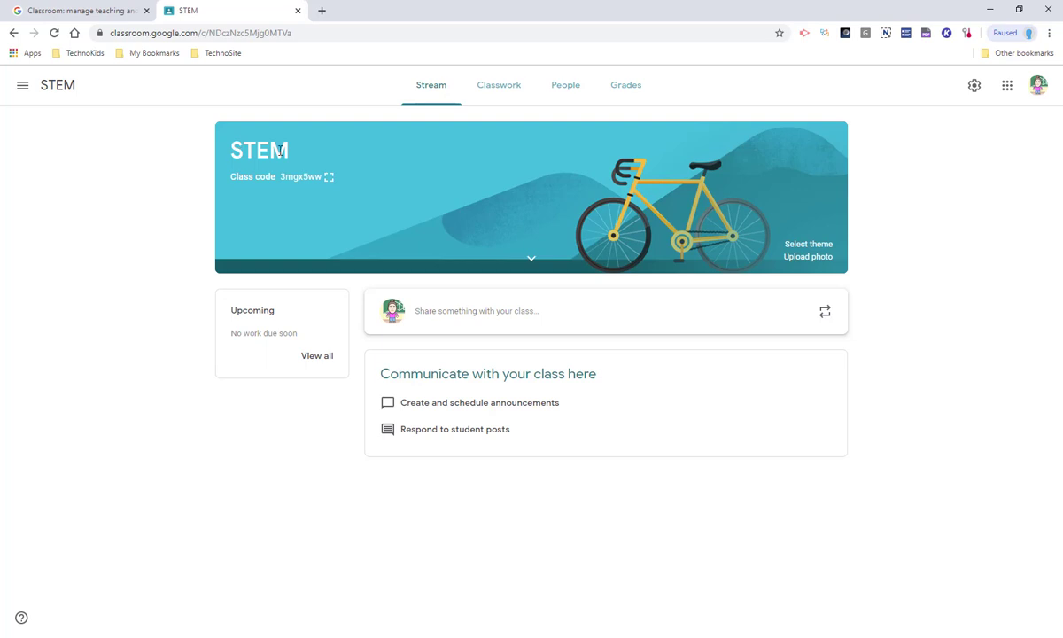
mouse_move(273, 180)
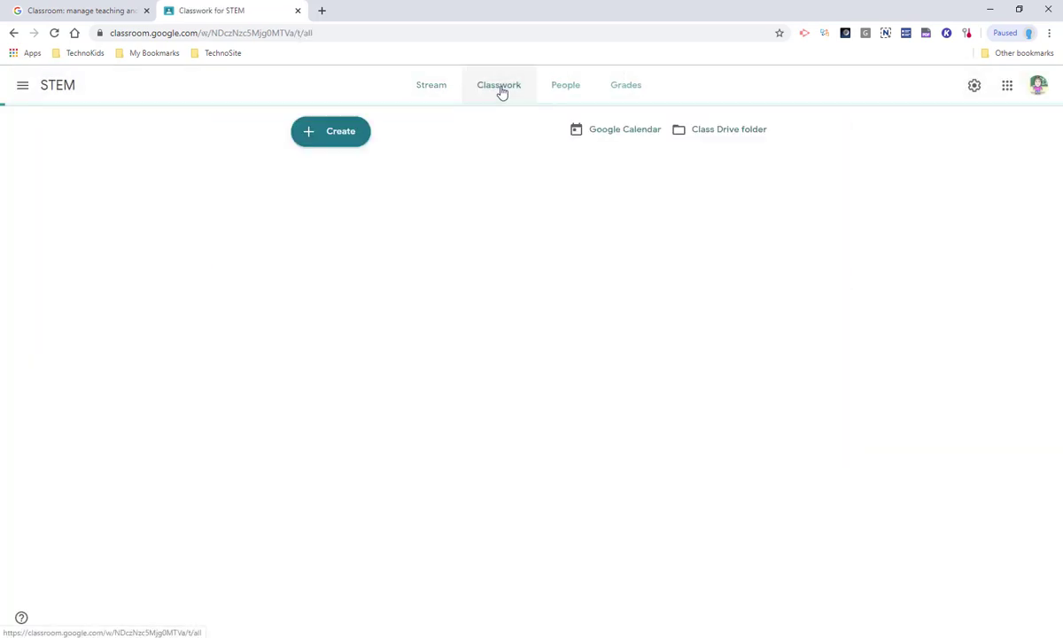
left_click(498, 84)
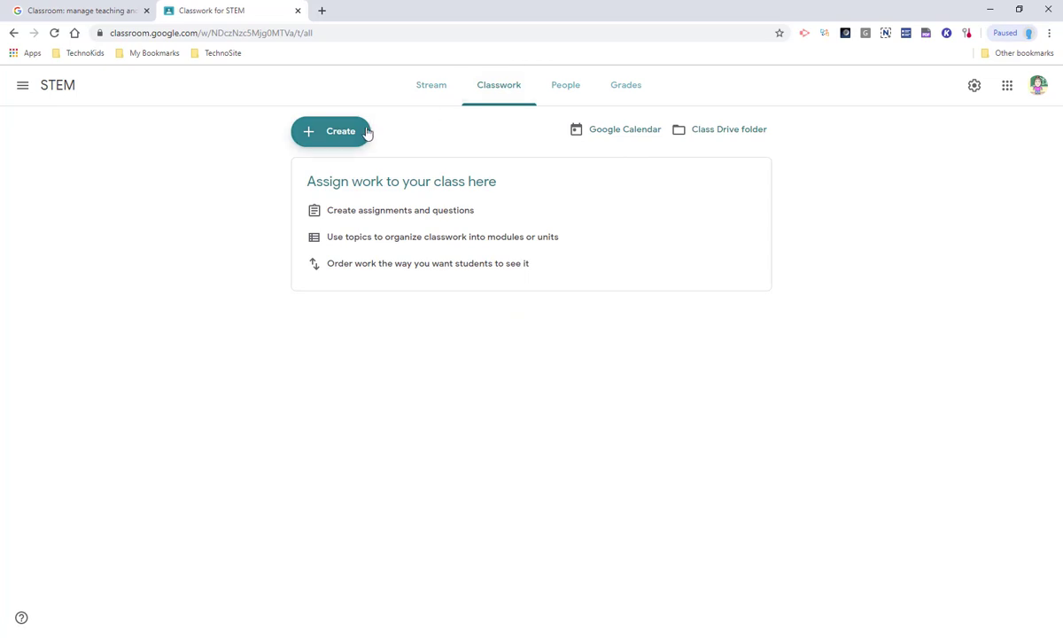
left_click(331, 131)
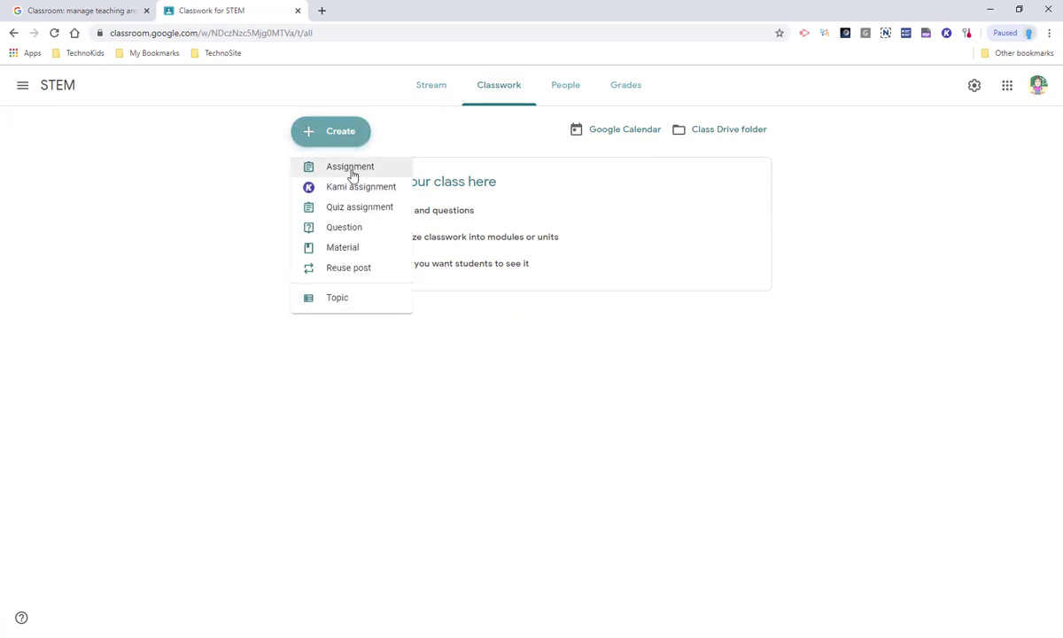
mouse_move(344, 227)
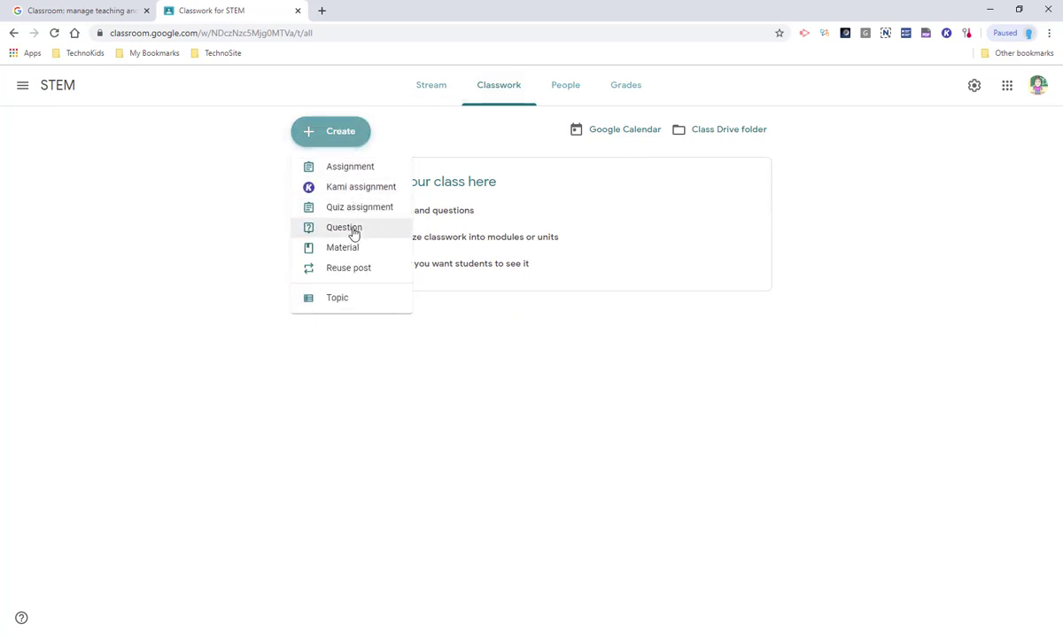
mouse_move(350, 167)
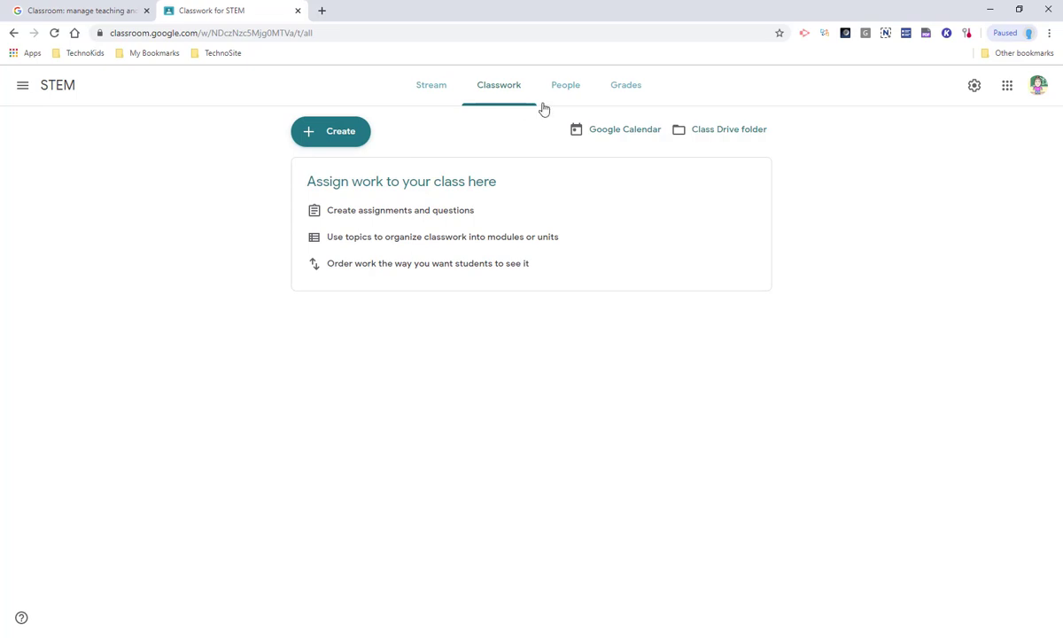
- From People, invite Student 1 and Student 2 to the STEM class
left_click(565, 84)
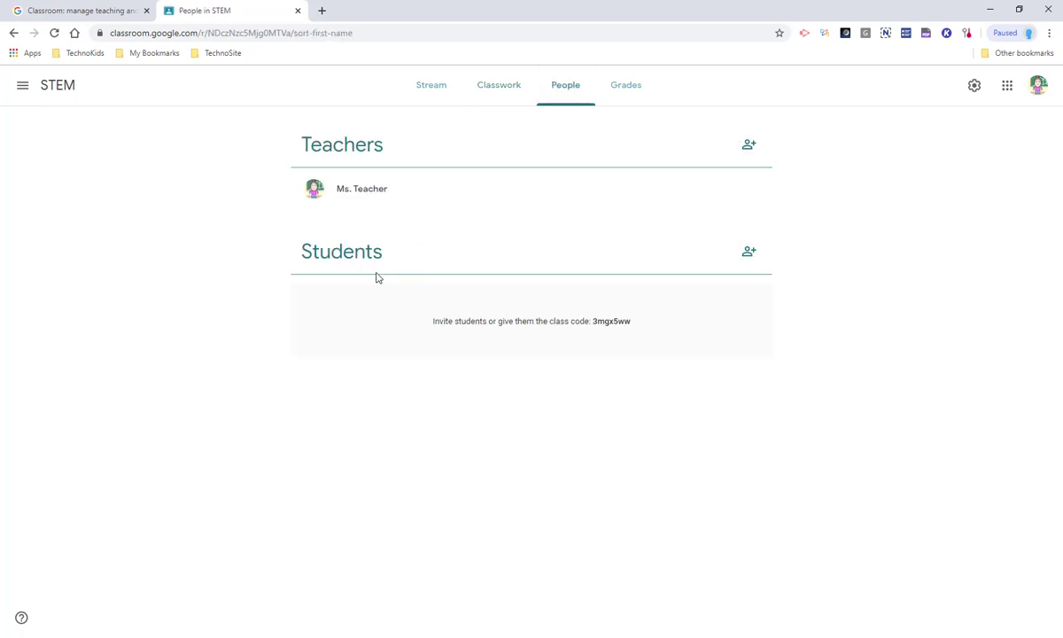
mouse_move(434, 495)
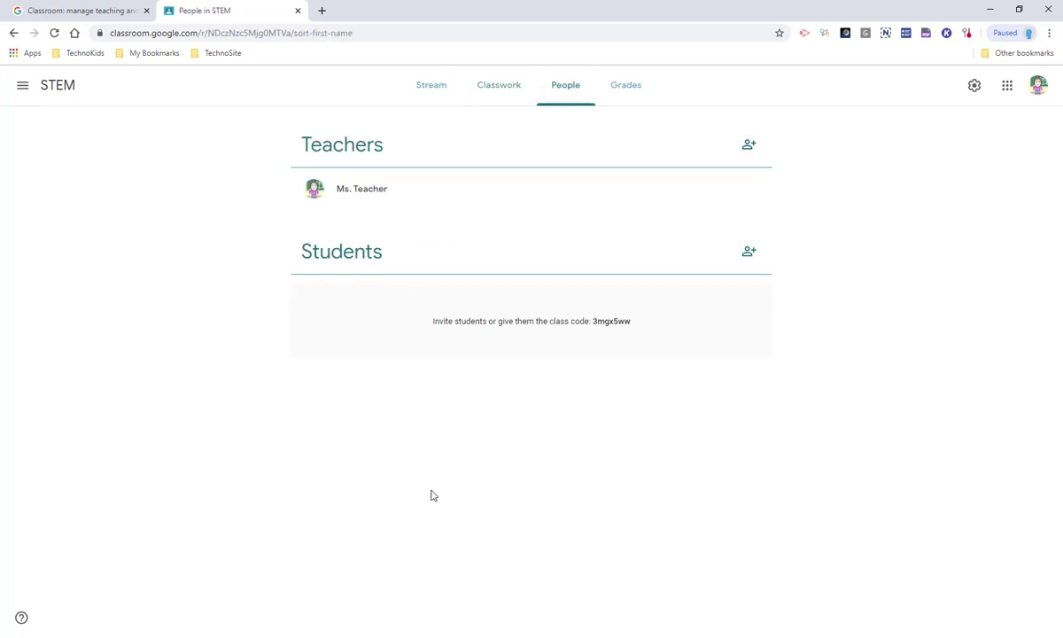
mouse_move(749, 252)
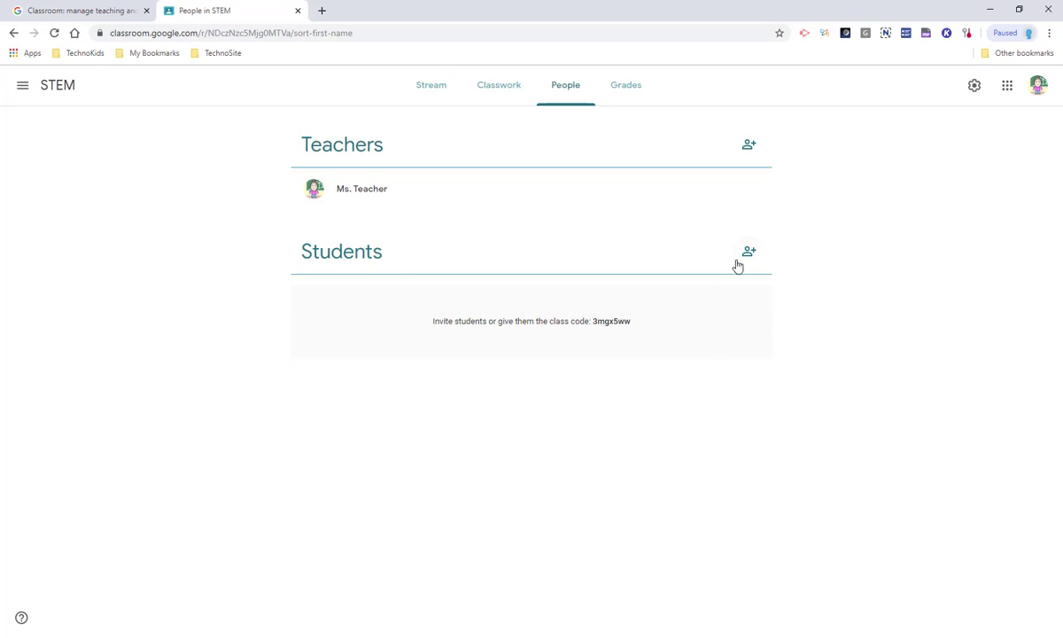
mouse_move(748, 252)
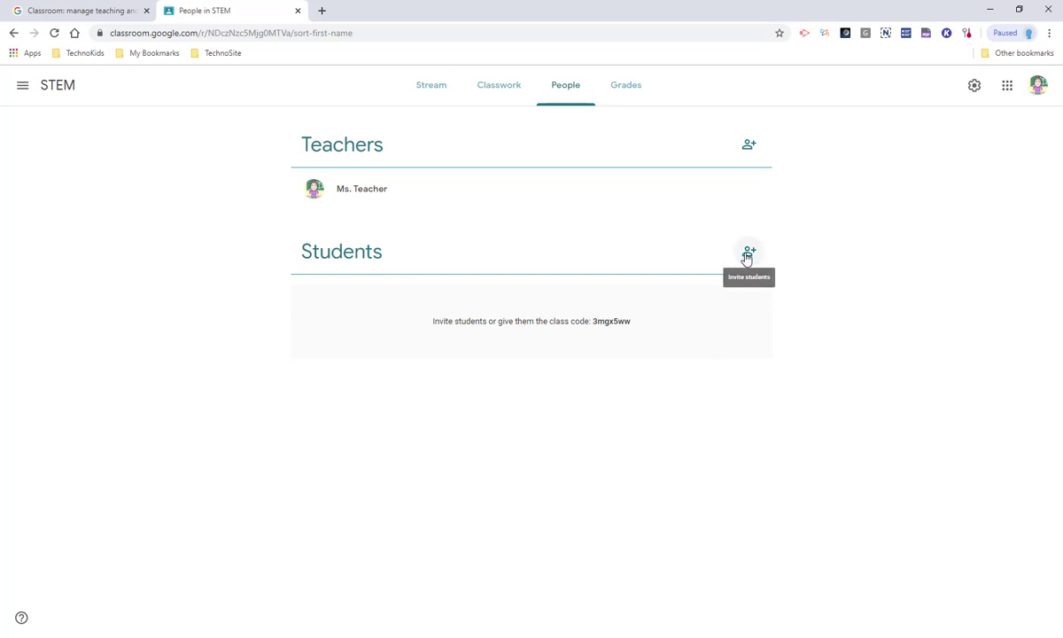
left_click(749, 252)
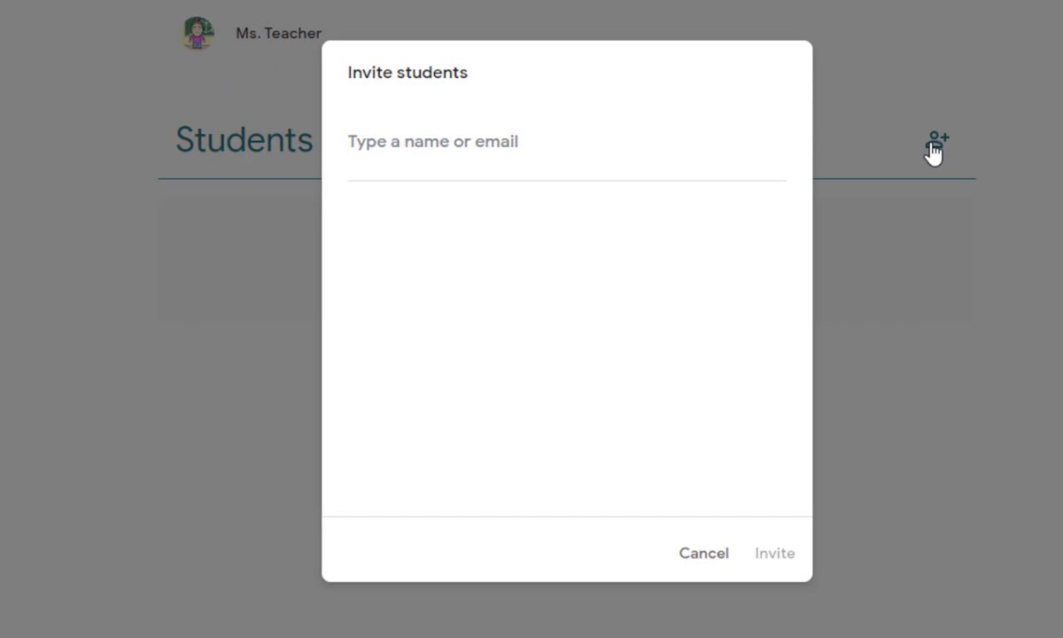
type("st")
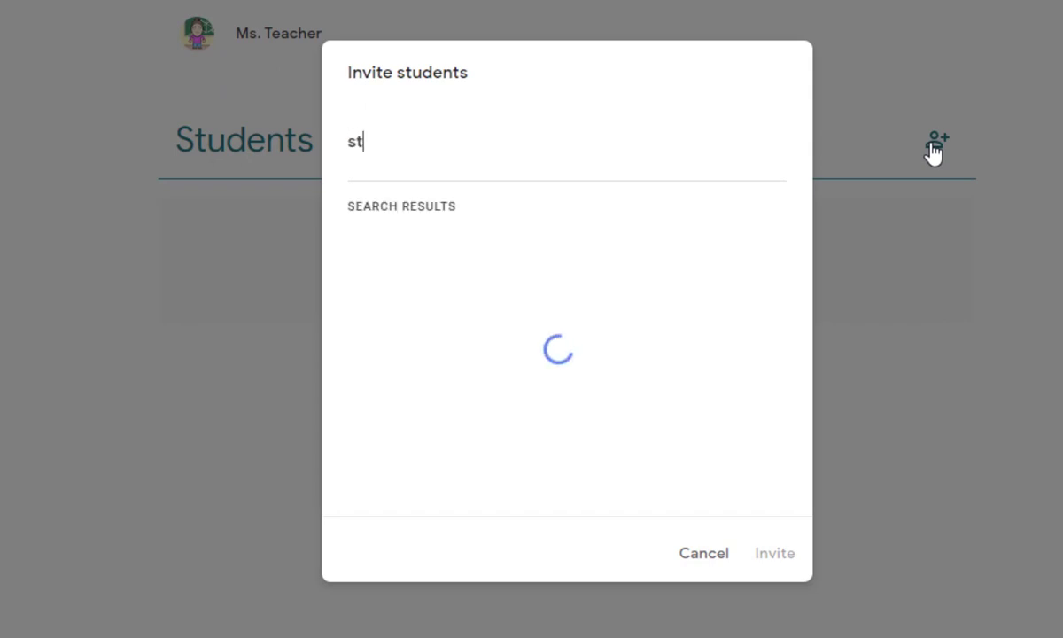
type("u")
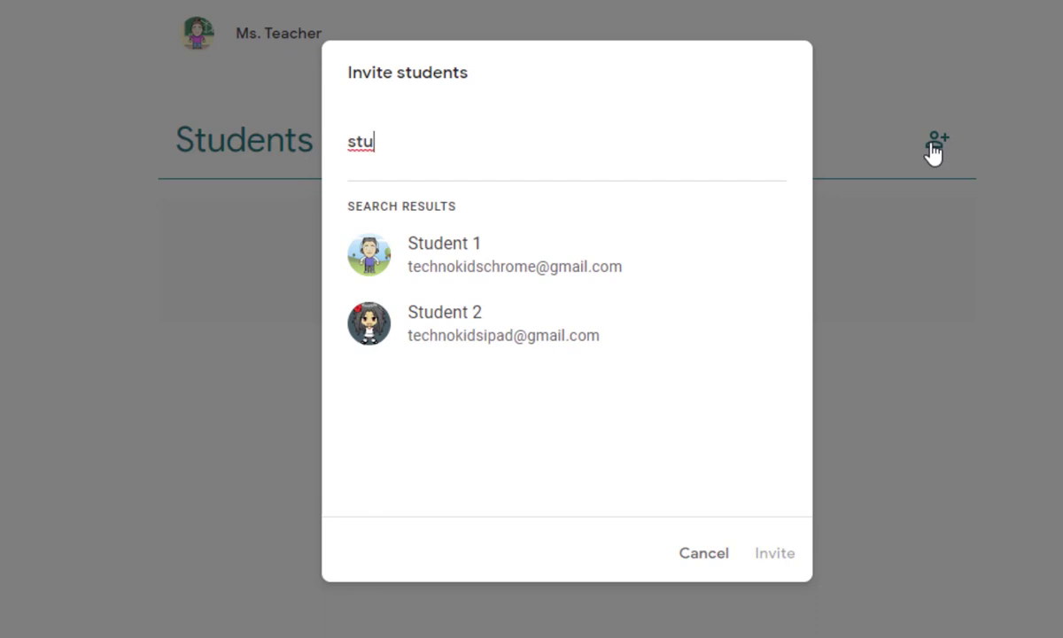
left_click(444, 255)
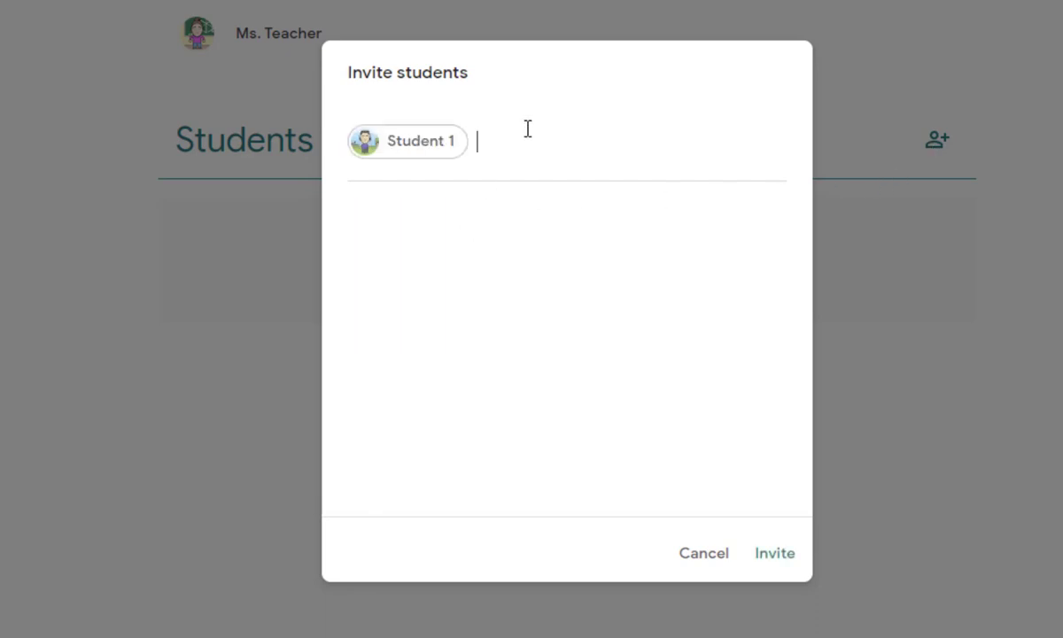
type("stud")
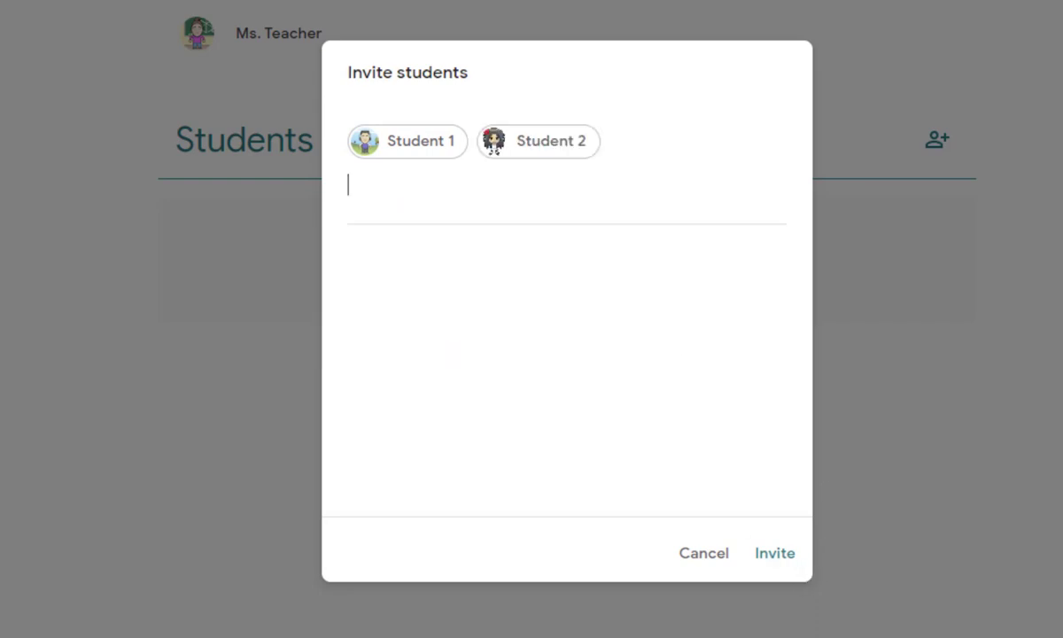
left_click(773, 552)
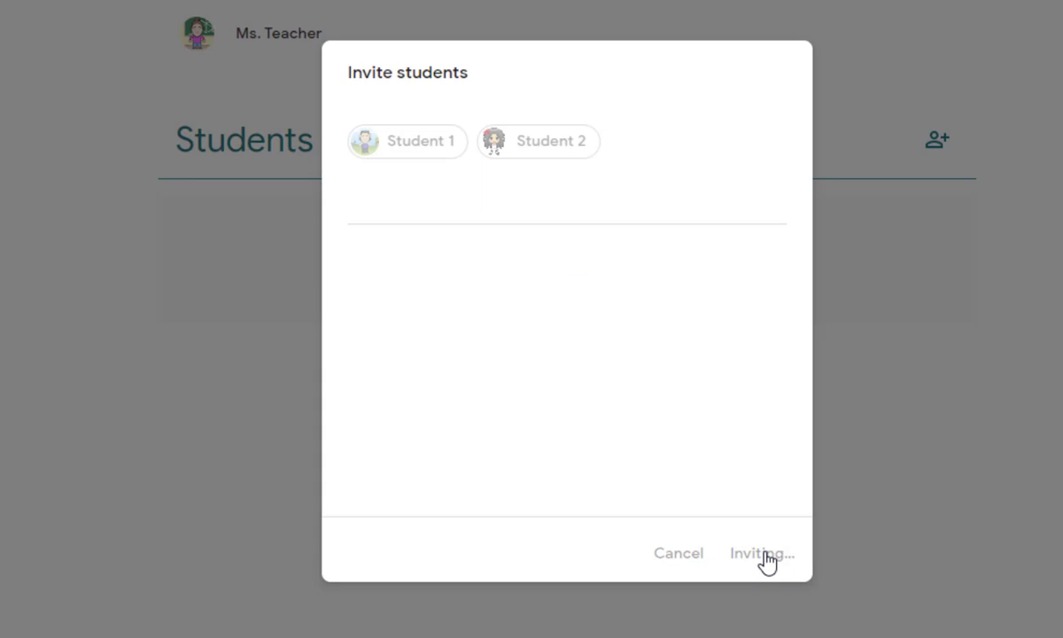
left_click(760, 553)
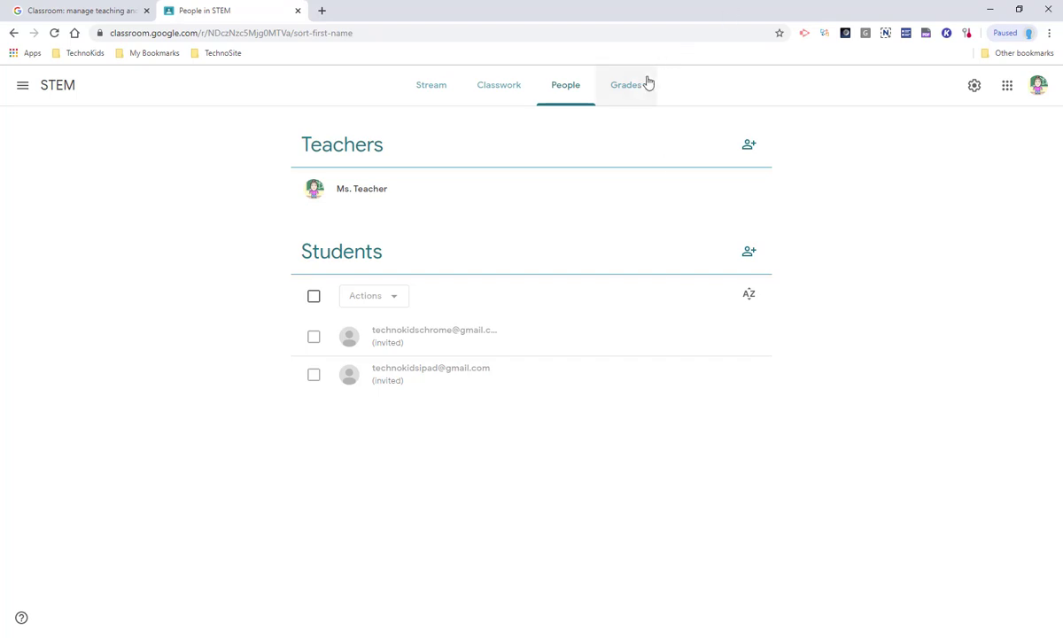
- Open the STEM class Grades page, which shows no students yet
left_click(625, 85)
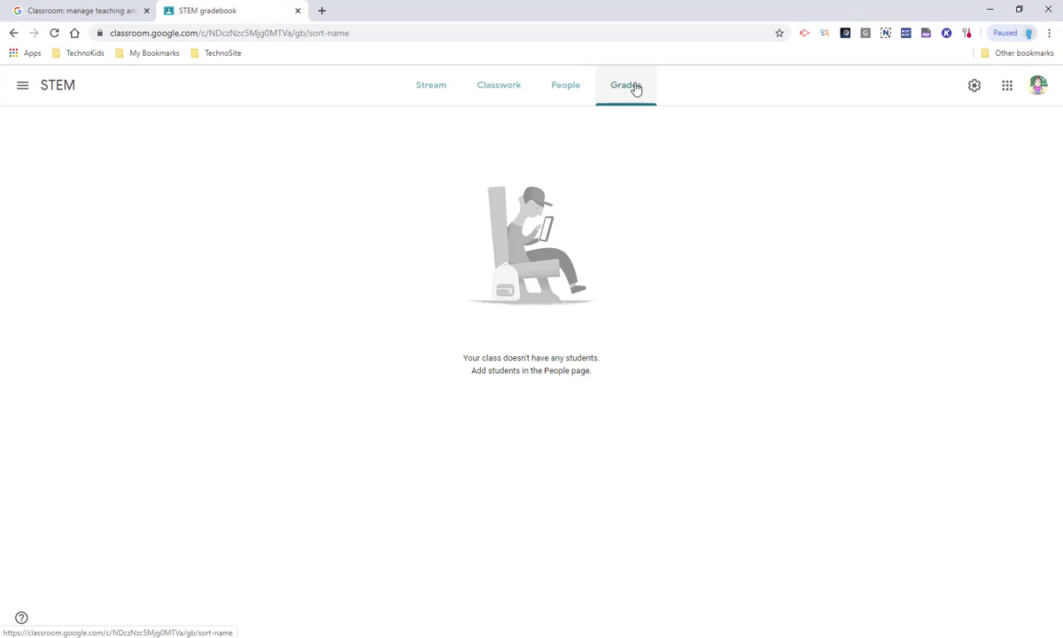
mouse_move(590, 349)
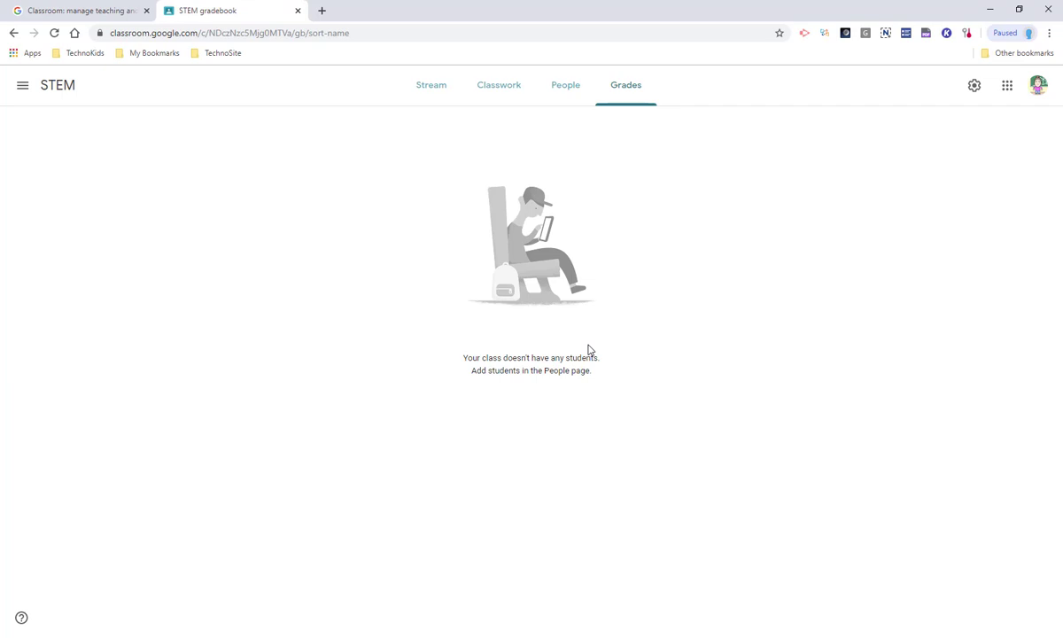
mouse_move(431, 85)
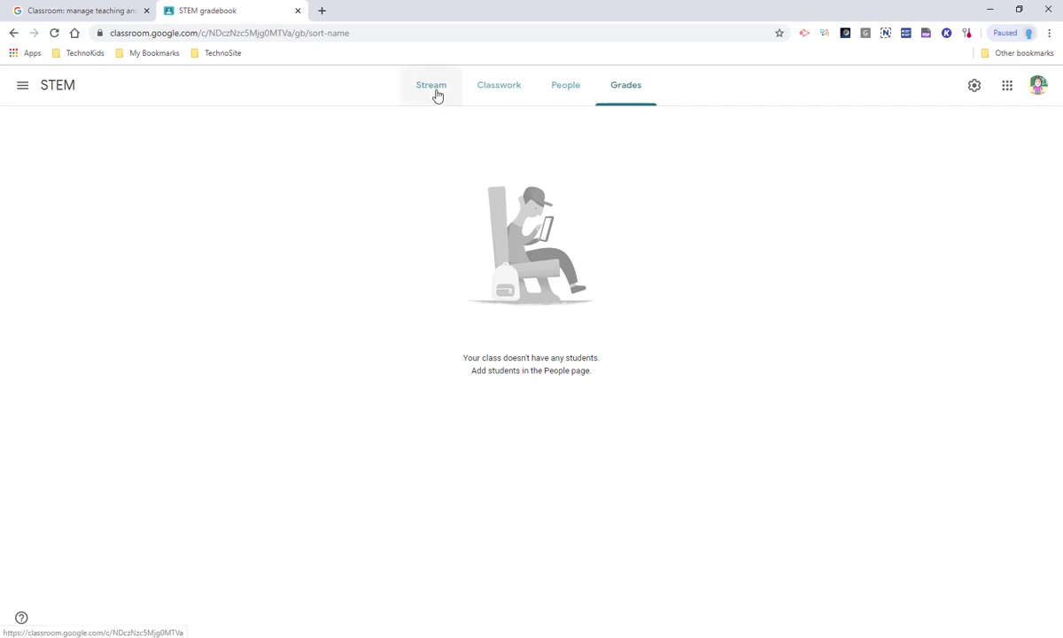
- Set the STEM class banner to the General gallery's laptop and tablet theme
left_click(432, 85)
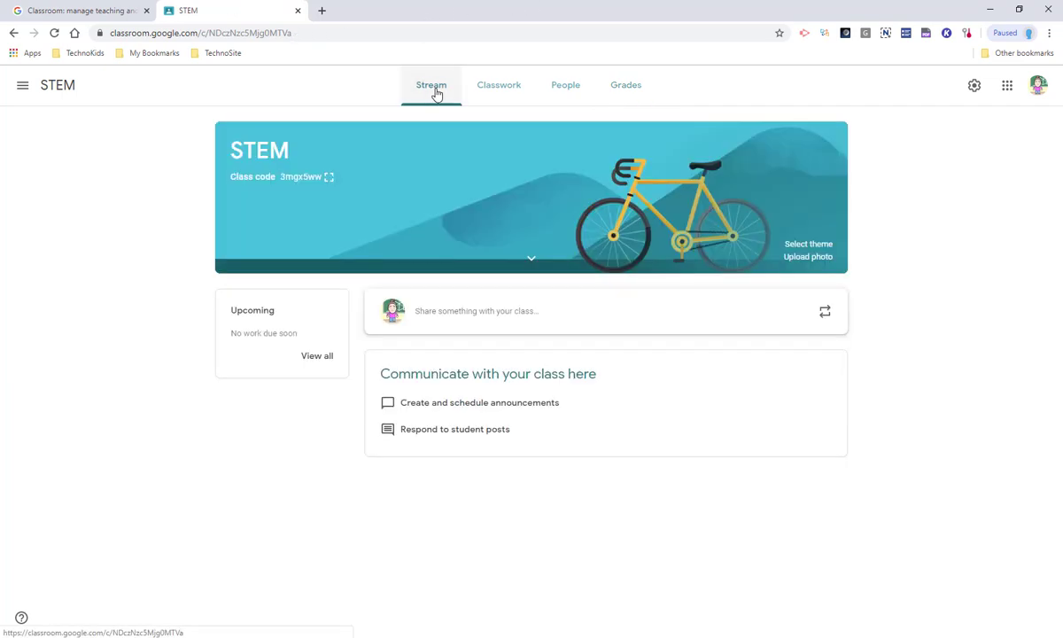
mouse_move(452, 198)
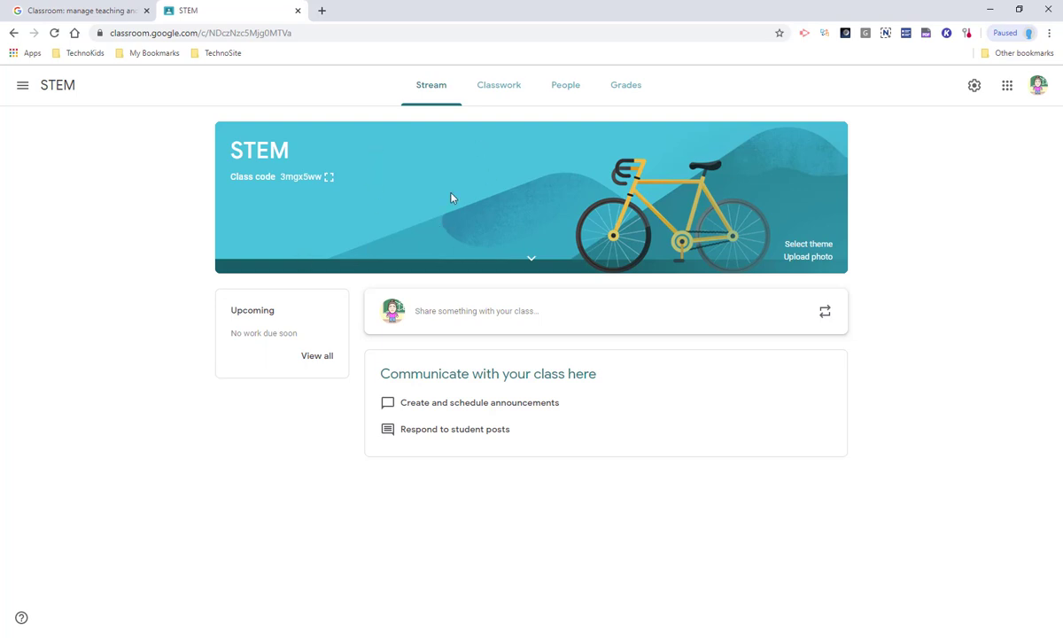
mouse_move(403, 186)
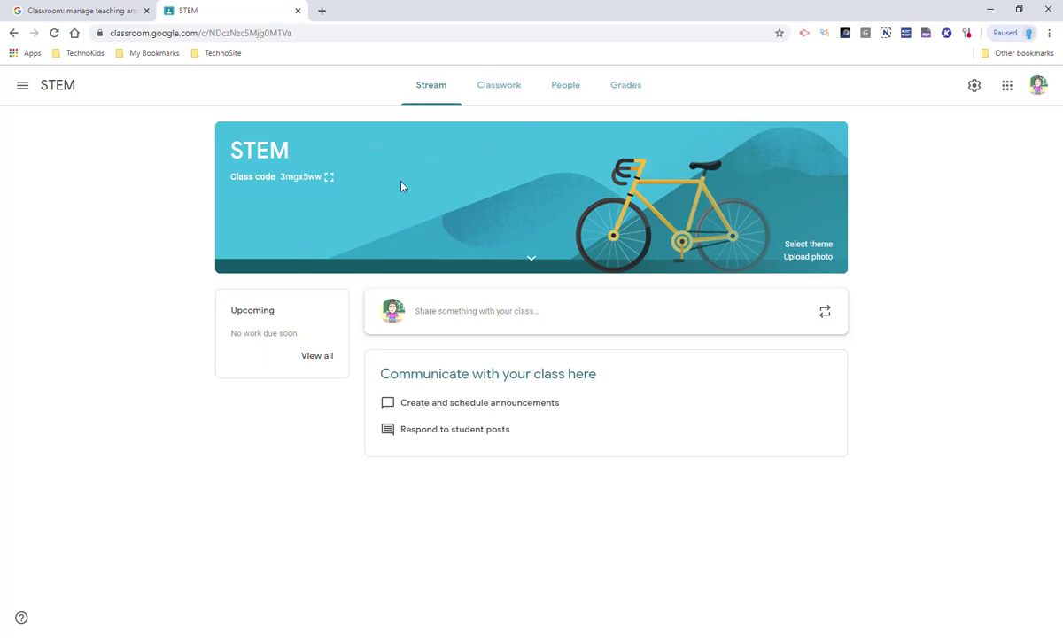
mouse_move(809, 245)
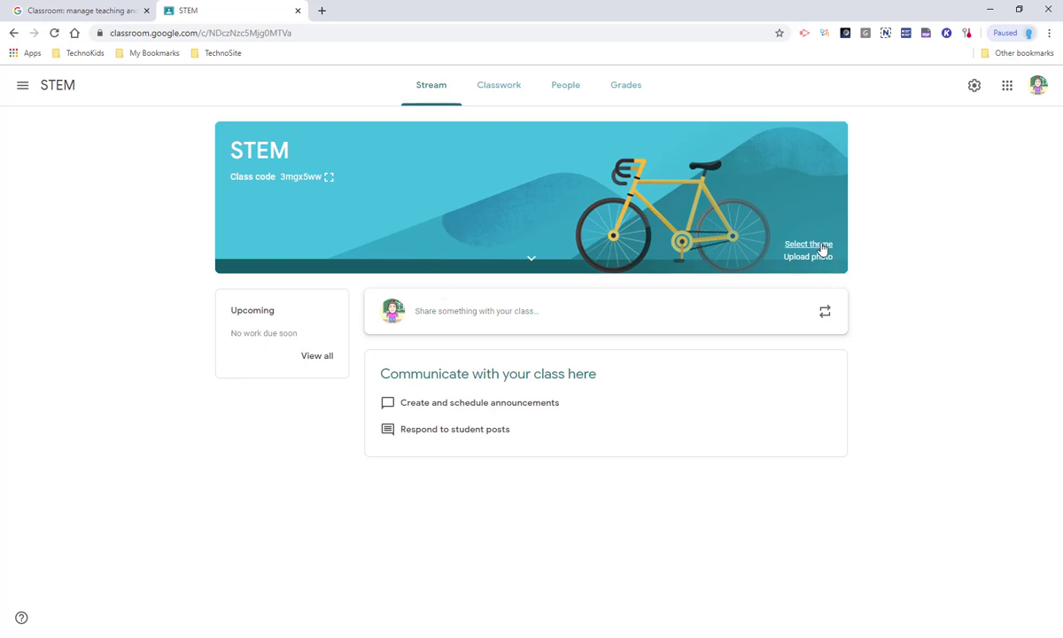
left_click(808, 243)
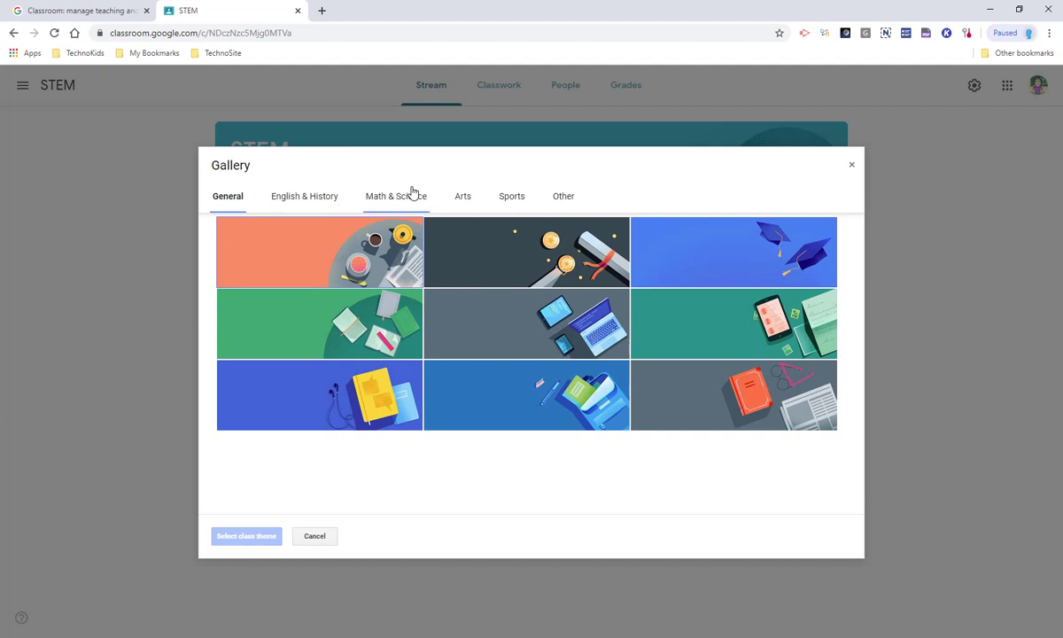
left_click(395, 196)
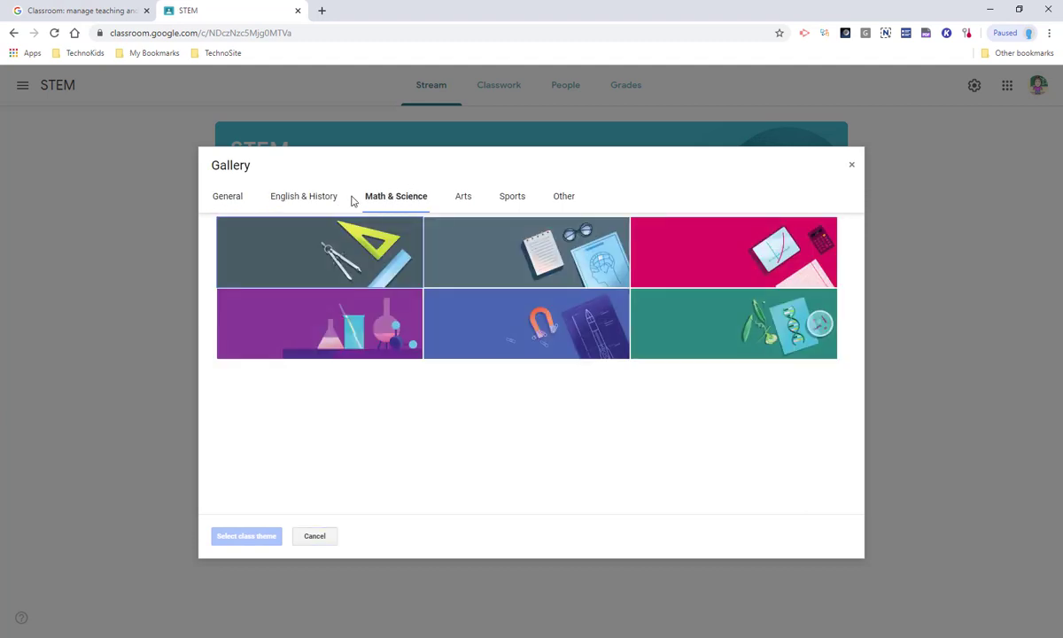
left_click(226, 196)
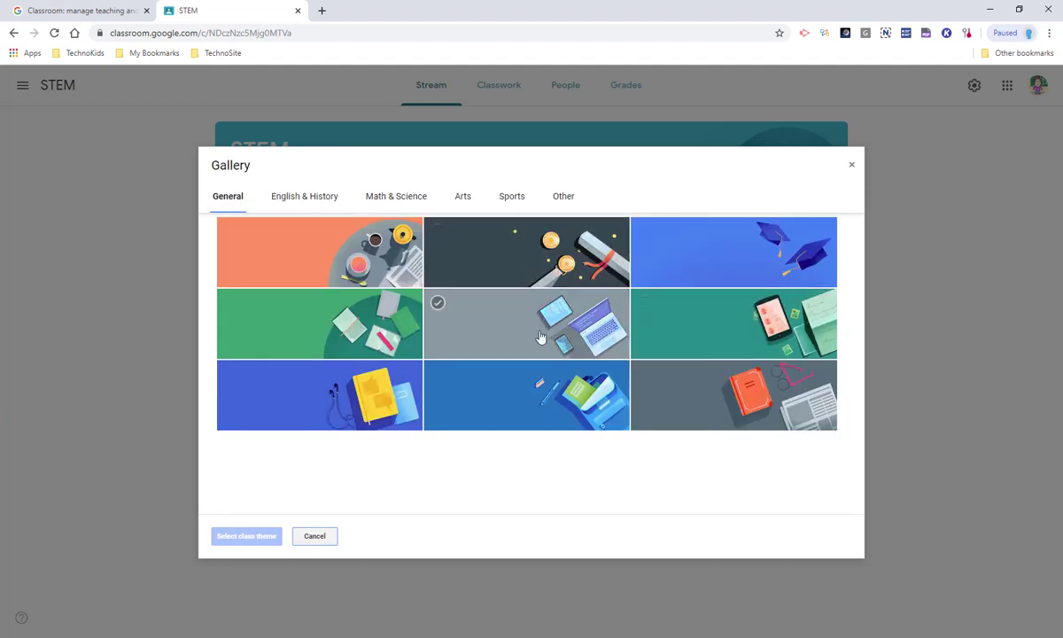
left_click(526, 323)
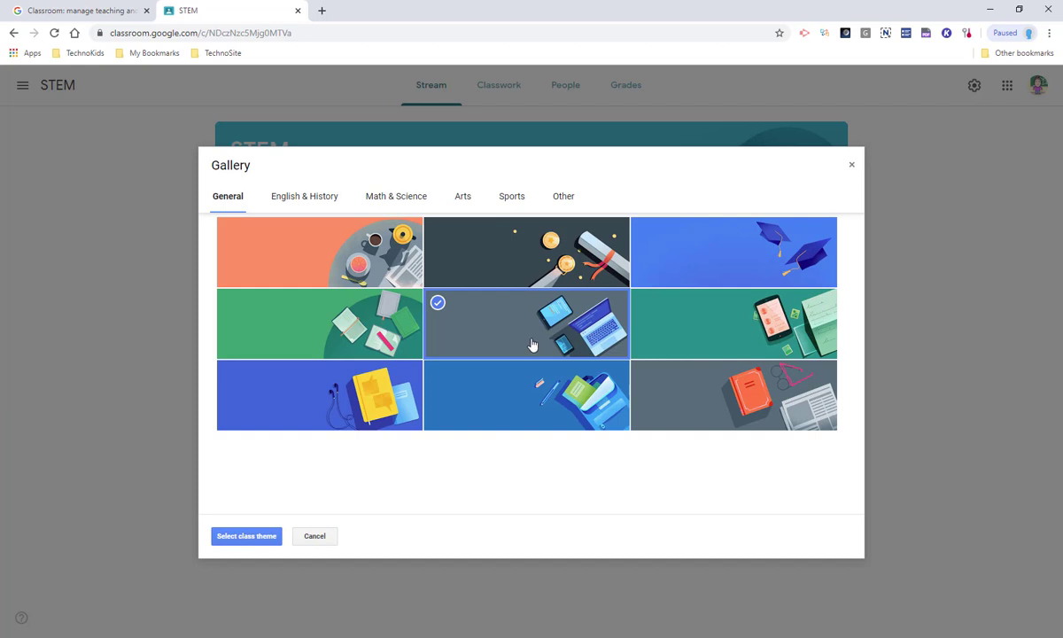
left_click(246, 535)
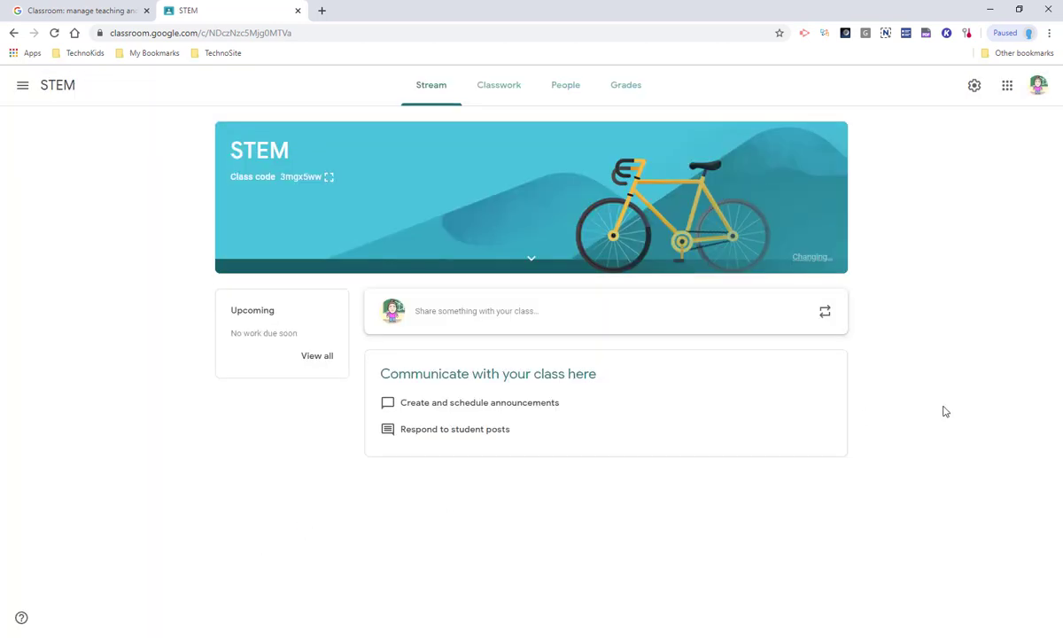